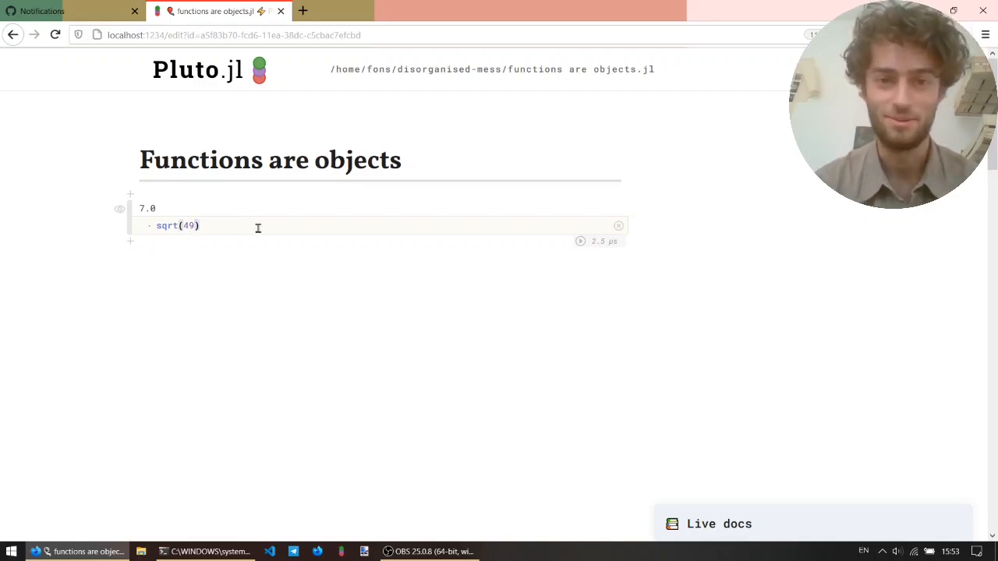
# Evaluate bare sqrt, showing it as a generic function with 19 methods.
pyautogui.press('Backspace')
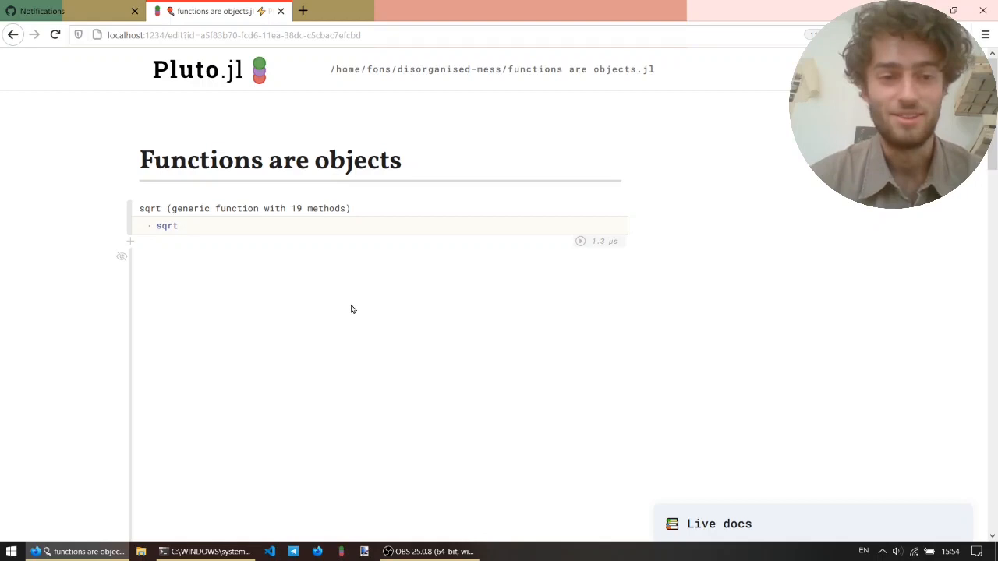
pyautogui.click(178, 224)
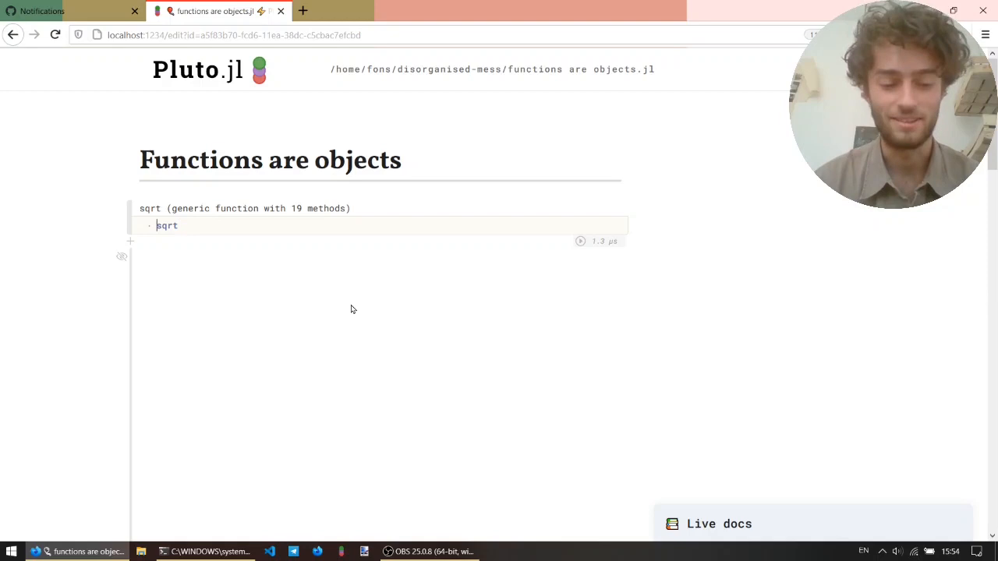
# Bind square_root = sqrt and evaluate square_root(123) in a new cell.
pyautogui.write('square_root')
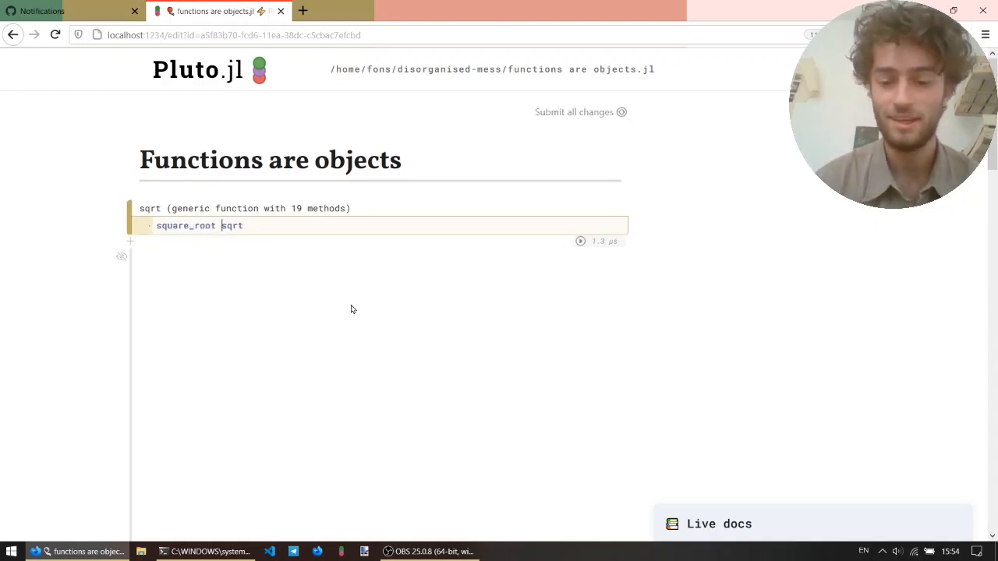
pyautogui.write('=')
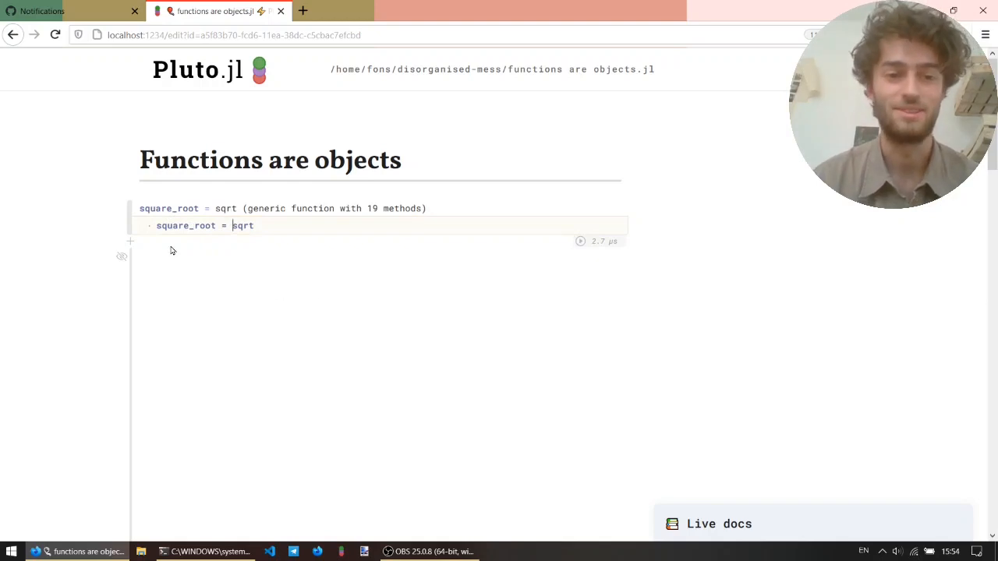
pyautogui.write('s')
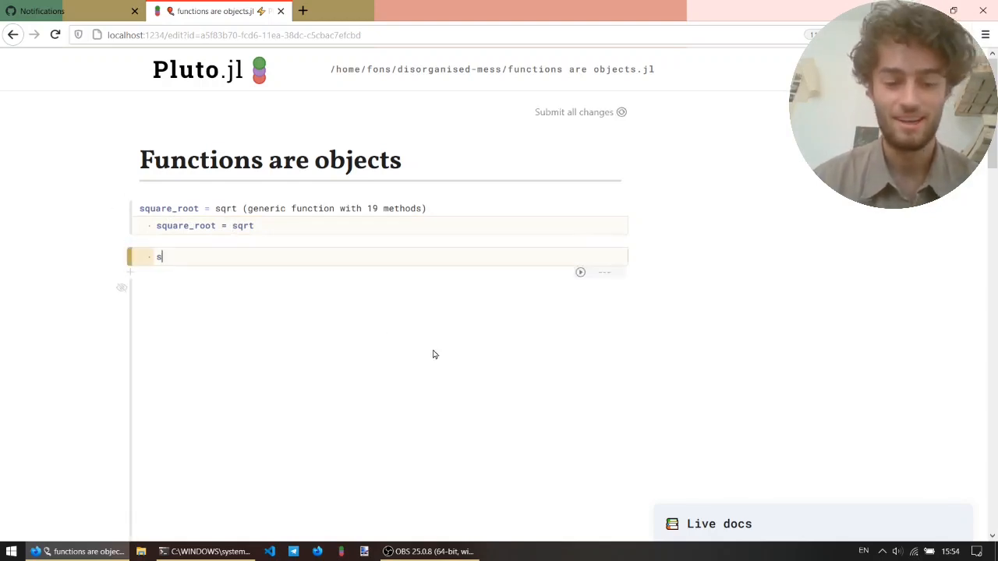
pyautogui.write('quare_root(123)')
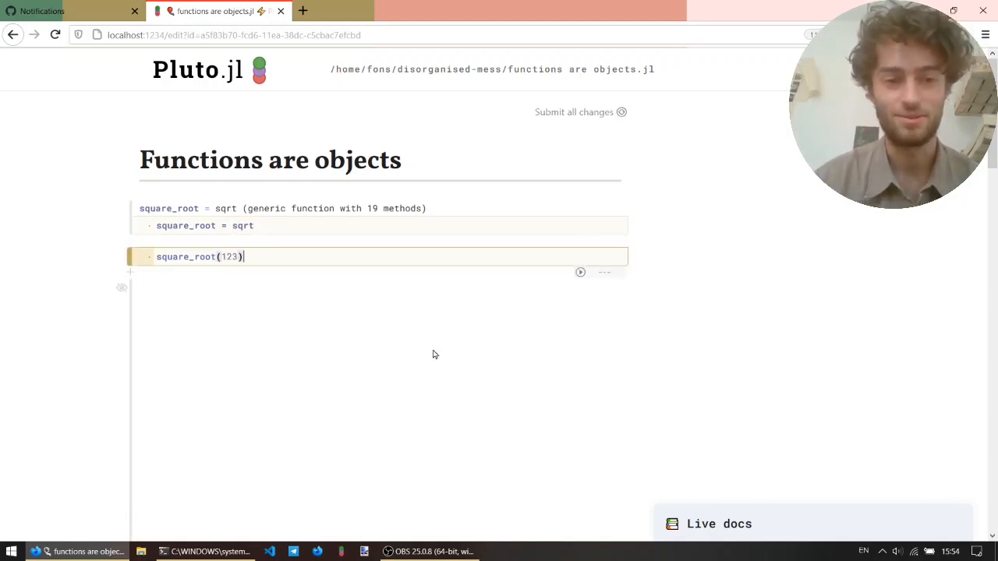
pyautogui.press('shift+enter')
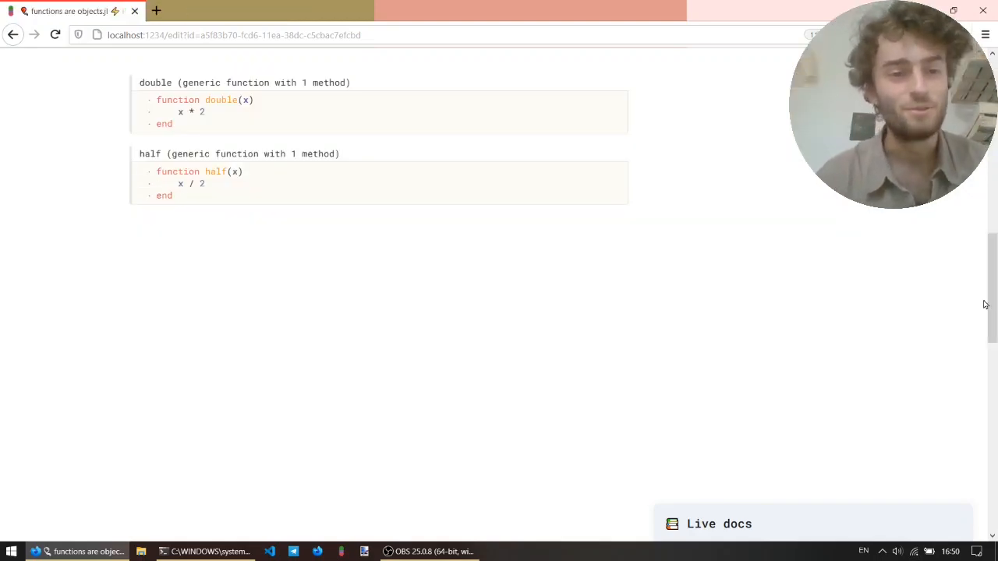
# Define things = [double, half] and expand its 2-element Function array output.
pyautogui.click(229, 112)
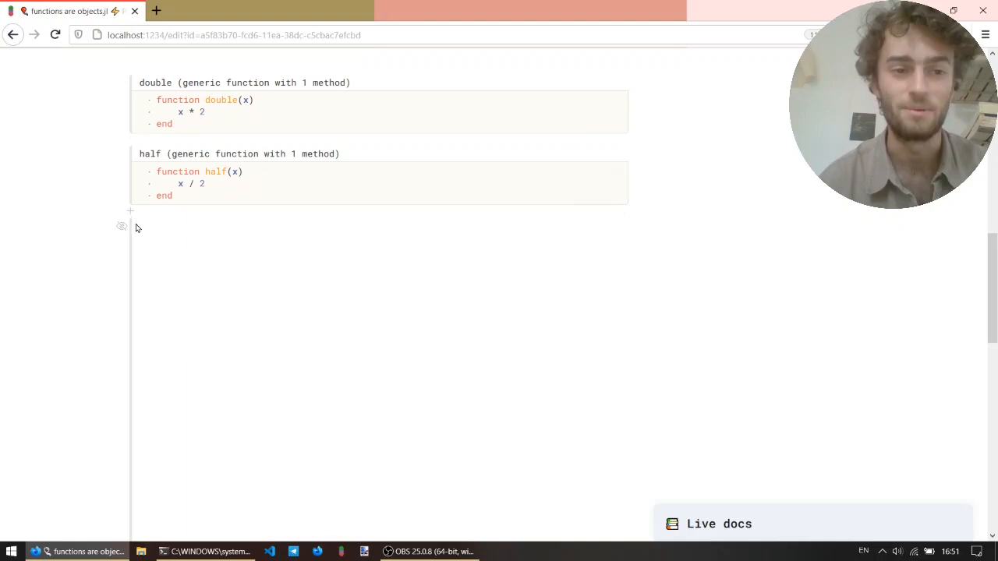
pyautogui.moveTo(131, 210)
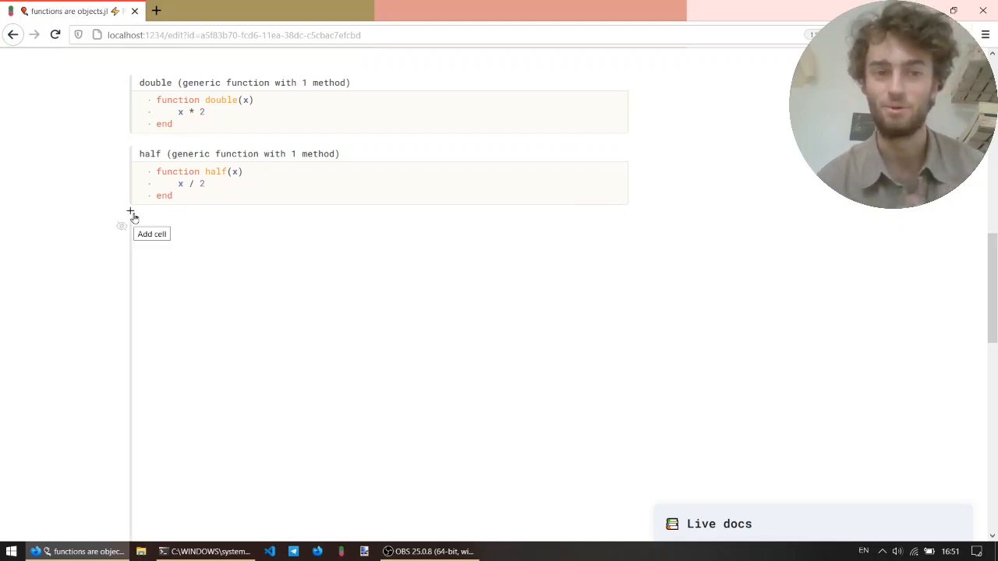
pyautogui.write('things = [dou')
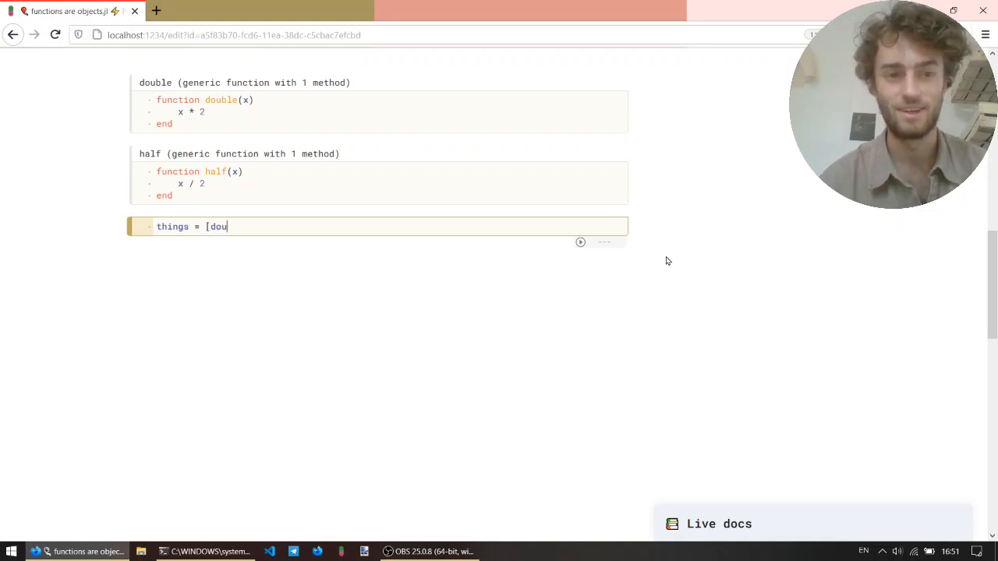
pyautogui.write('ble, half]')
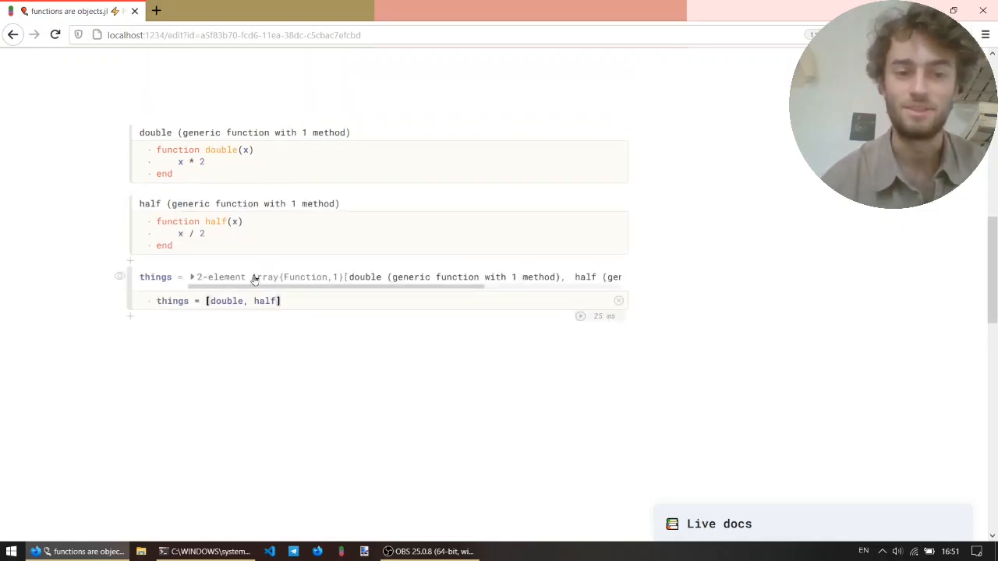
pyautogui.click(194, 278)
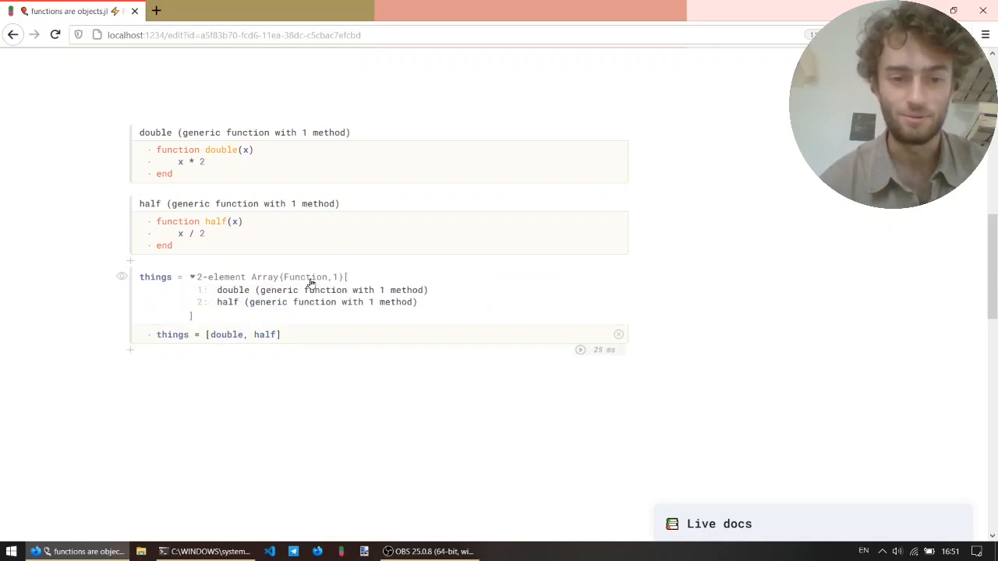
pyautogui.moveTo(228, 302)
pyautogui.write('things[1')
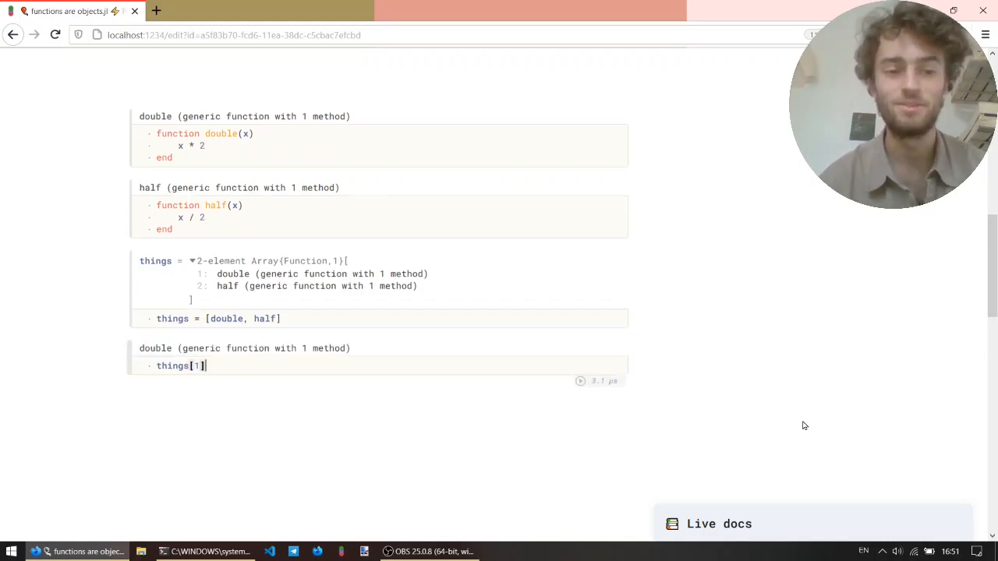
# Call things[1](123), things[2](123), then rand(things)(123), returning 246.
pyautogui.write('(123)')
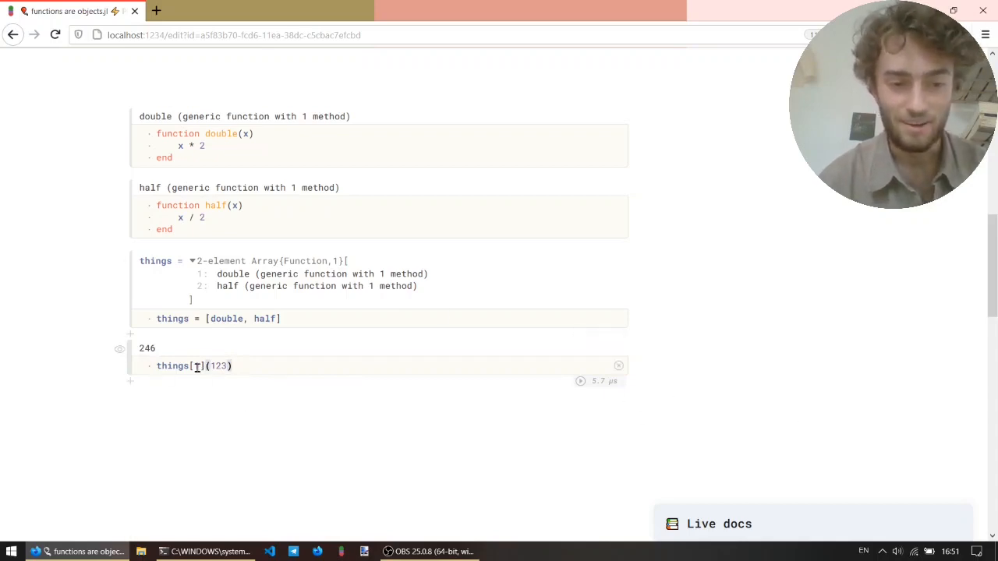
pyautogui.write('2')
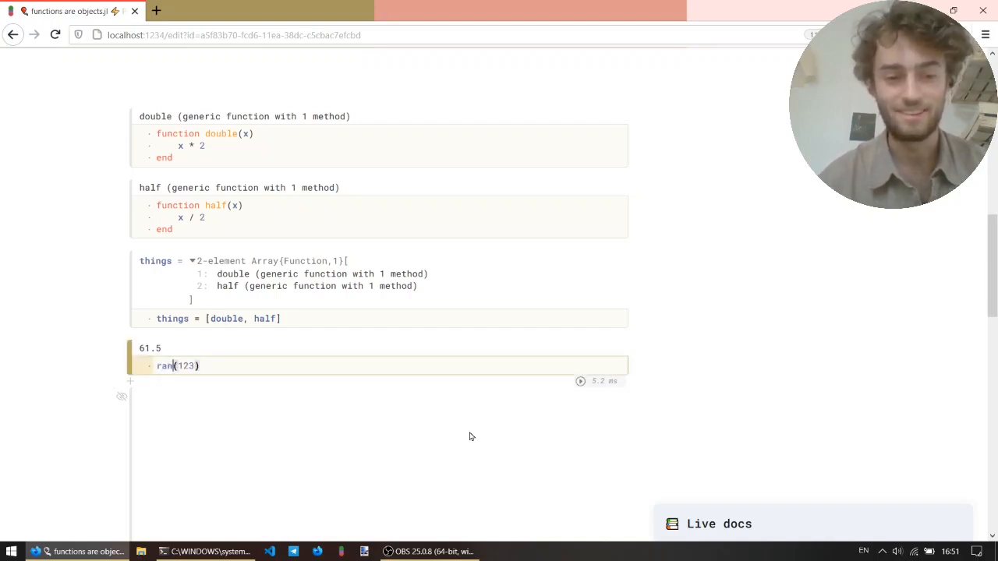
pyautogui.write('things)')
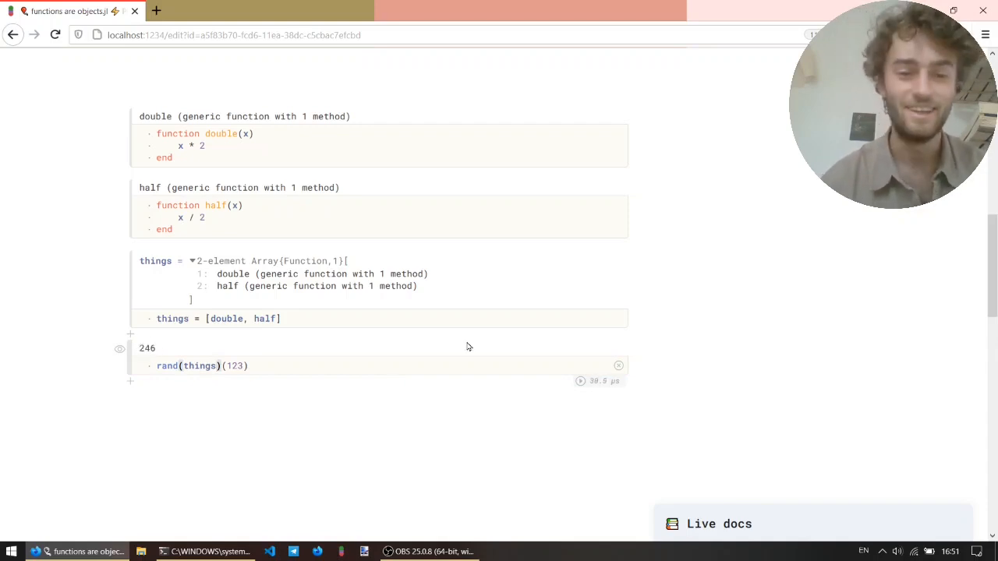
pyautogui.moveTo(337, 395)
pyautogui.write('function')
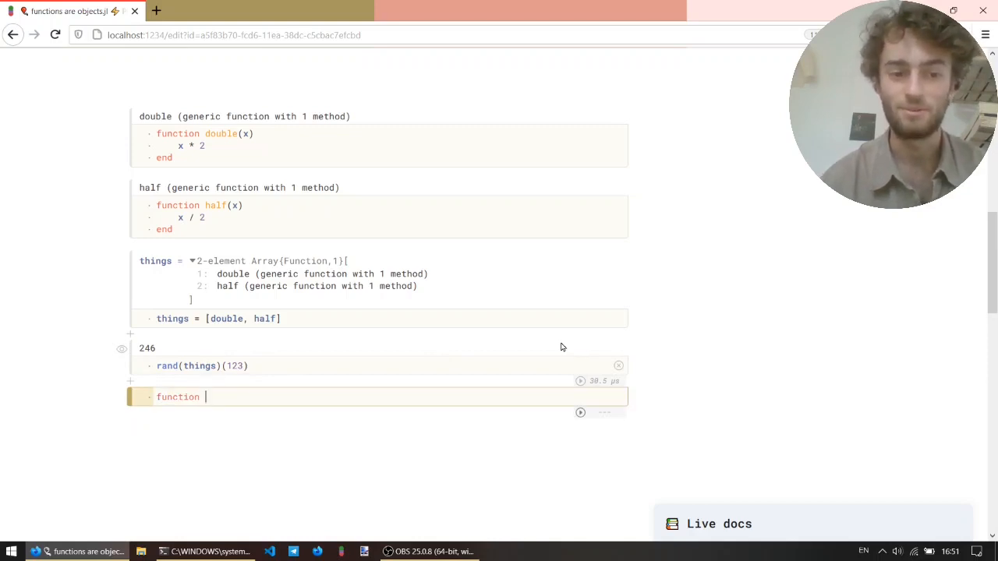
# Define function applyboth(f, g, x) returning f(g(x)) and begin a call to it.
pyautogui.write('apply')
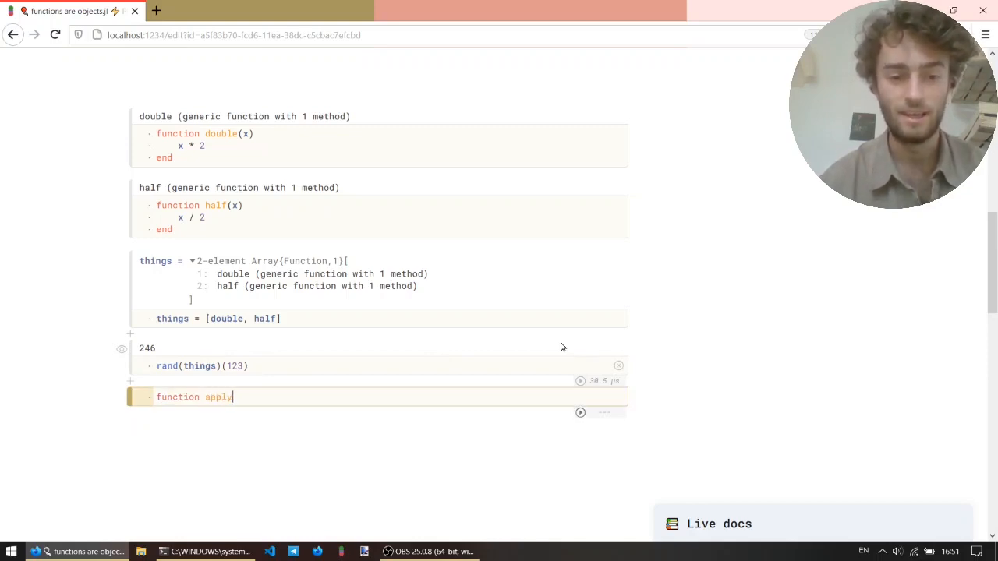
pyautogui.write('both(')
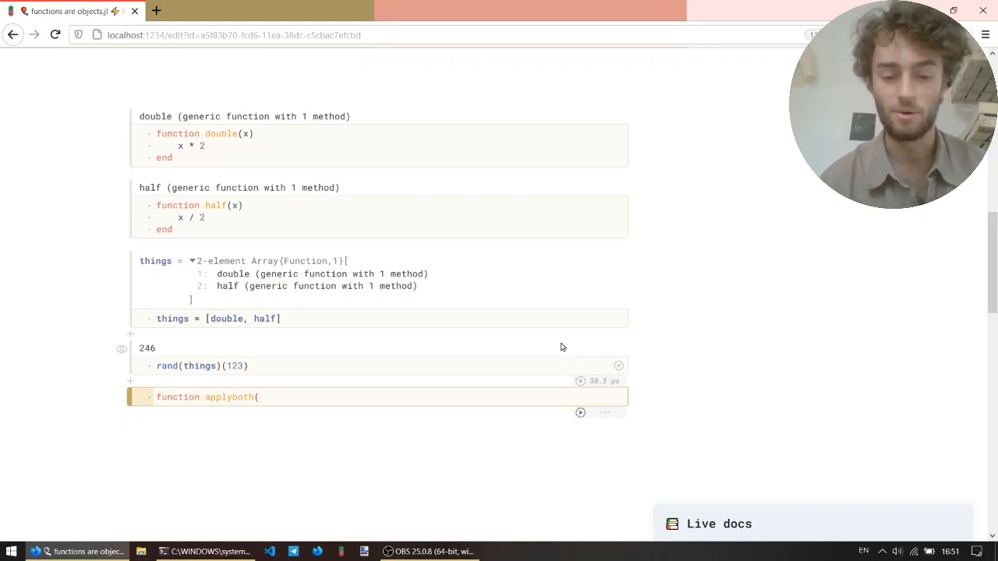
pyautogui.write('f, g')
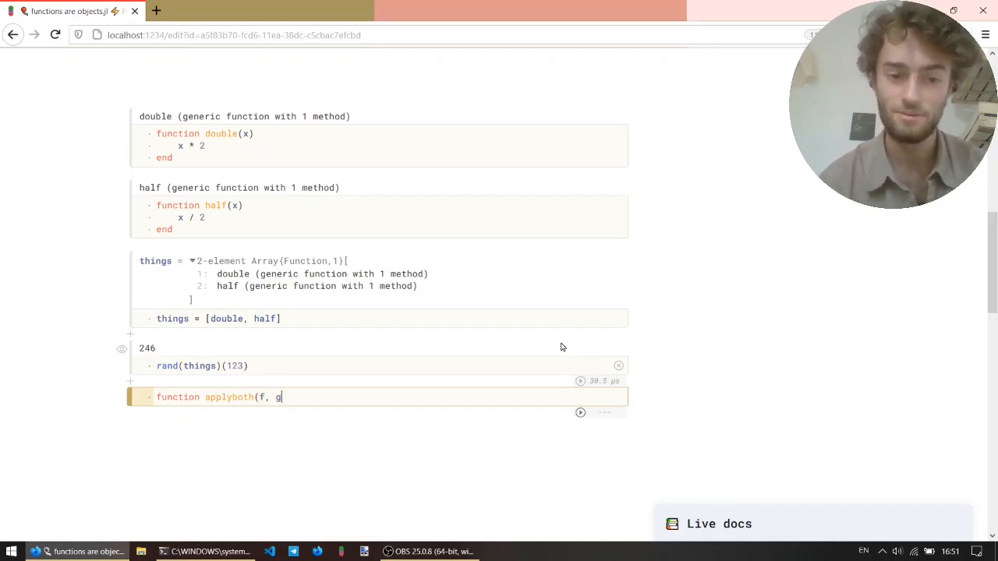
pyautogui.write(', x)')
pyautogui.write('f(g')
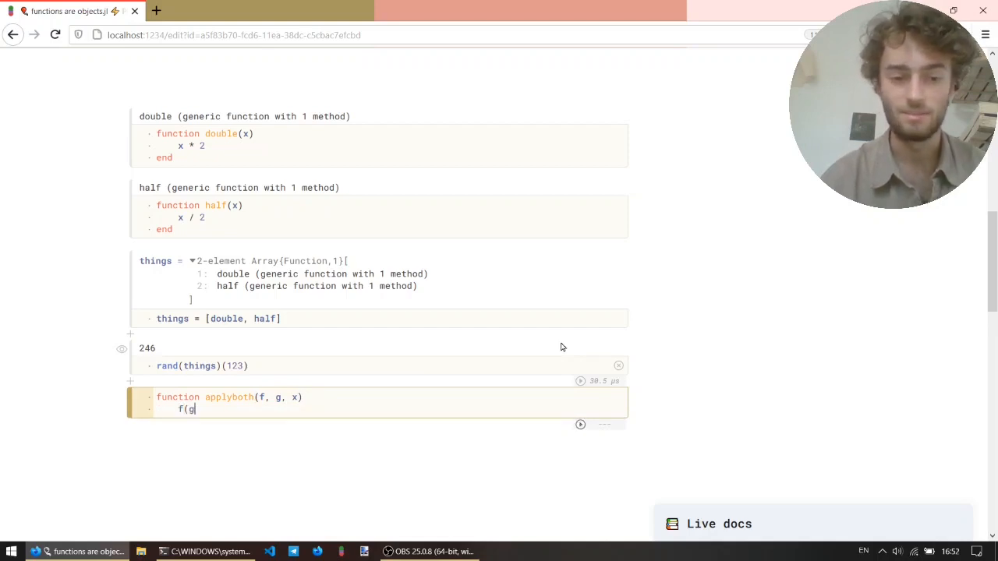
pyautogui.write('(x))')
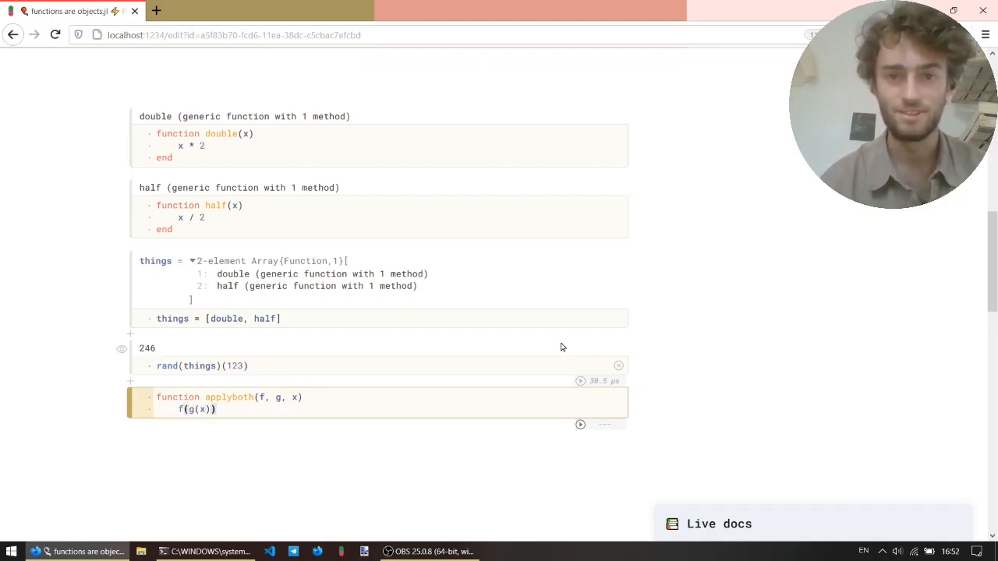
pyautogui.write('end')
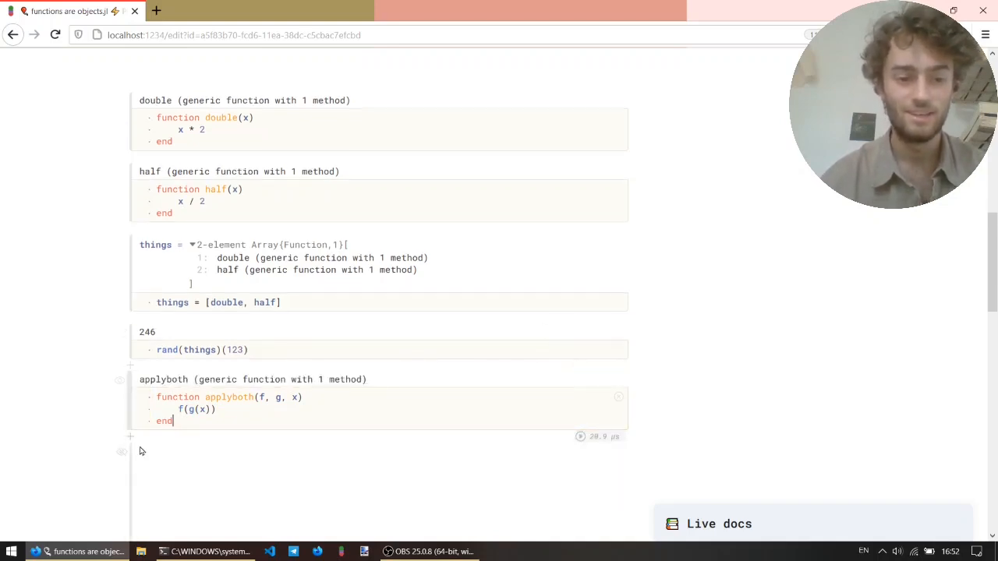
pyautogui.write('applyboth(')
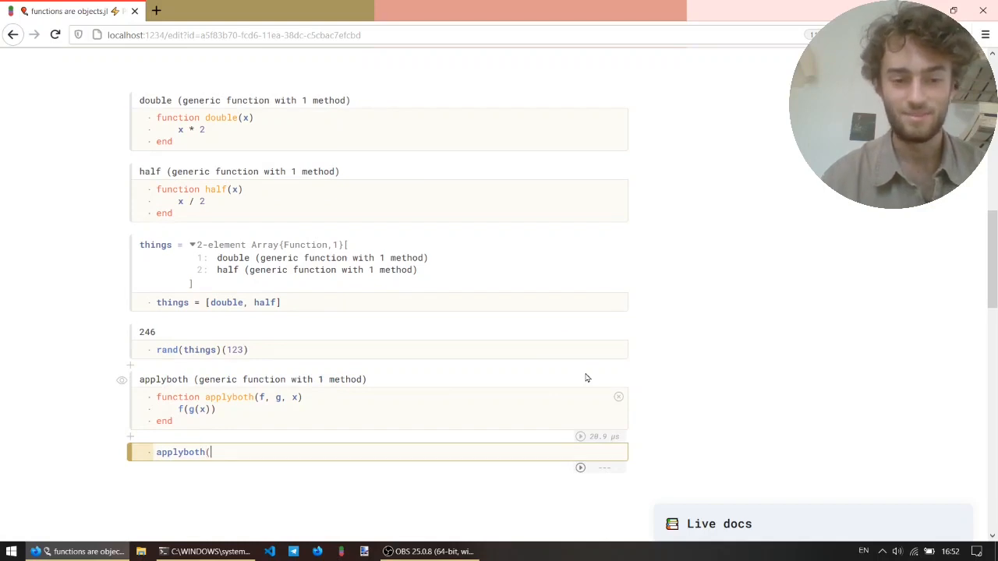
# Evaluate applyboth(double, half, 10), producing 10.0.
pyautogui.write('doubl')
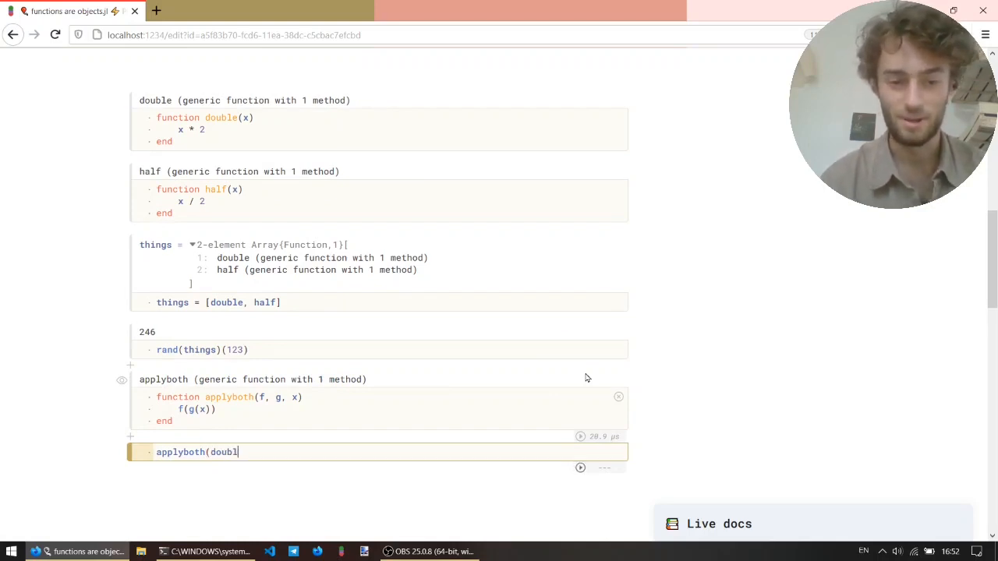
pyautogui.write('e, double,')
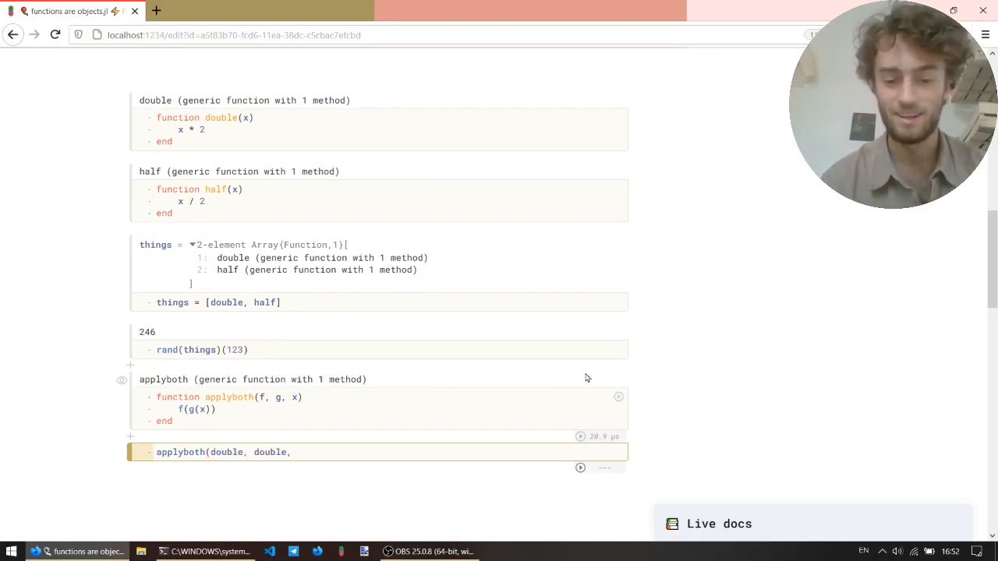
pyautogui.write('10)')
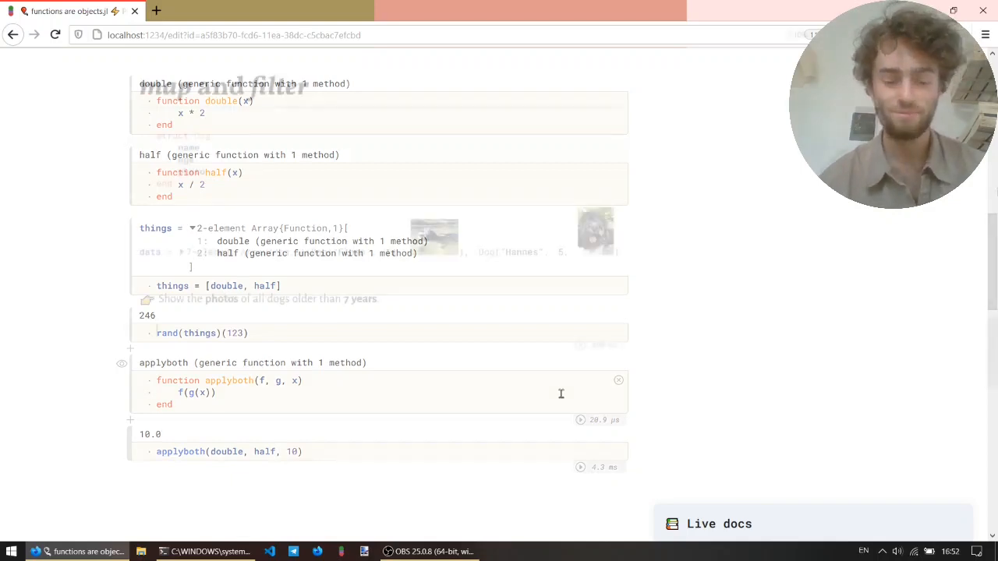
# Scroll to the map and filter section with the Dog struct and seven-dog data array.
pyautogui.scroll(3)
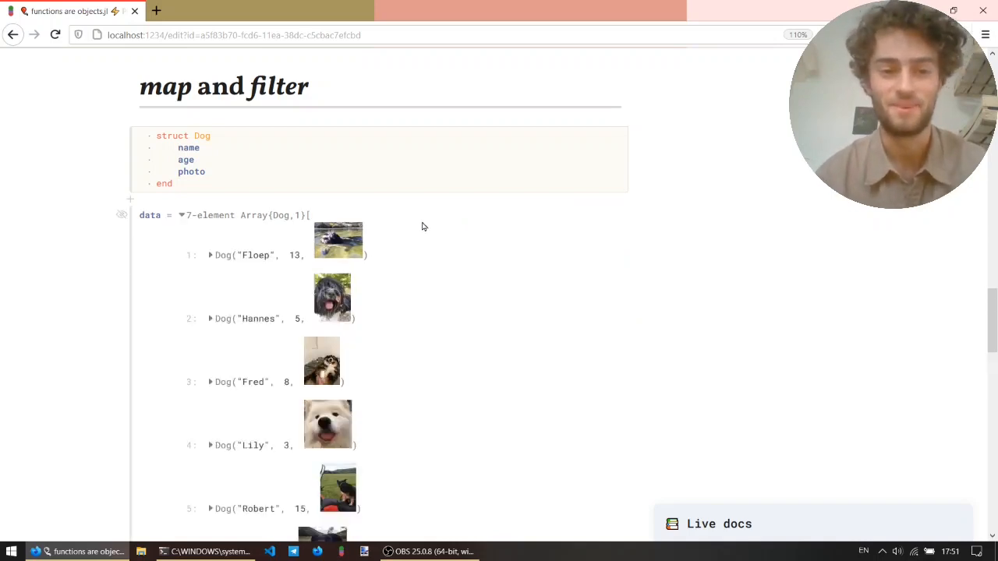
pyautogui.scroll(-3)
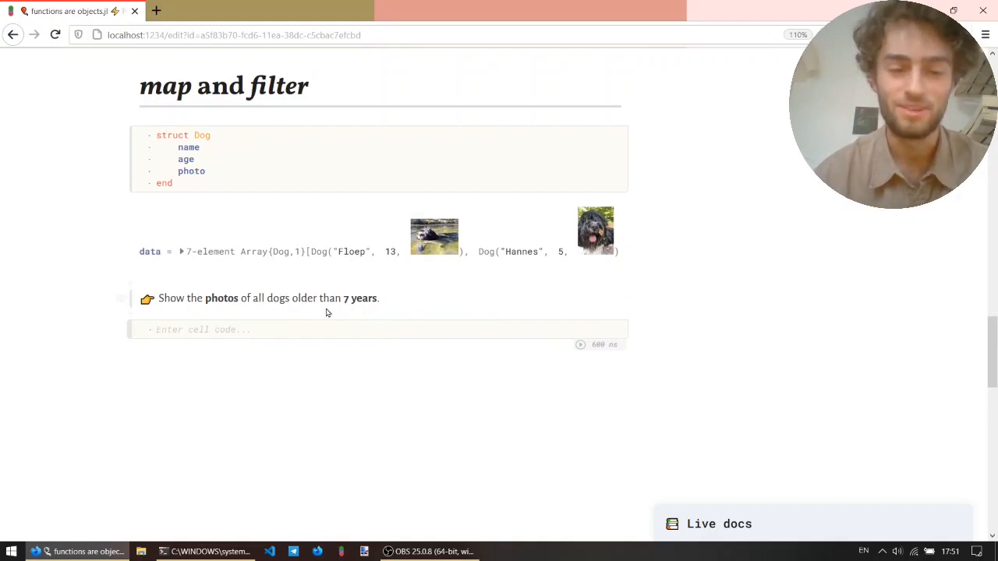
pyautogui.moveTo(670, 330)
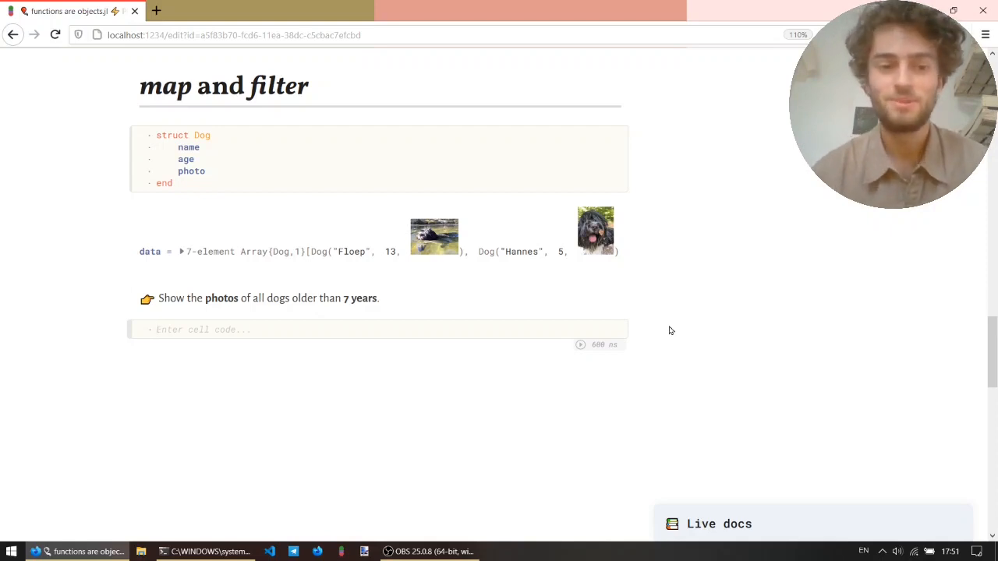
# Write filter in a new cell, read its Live docs, then hide the docs panel.
pyautogui.click(203, 330)
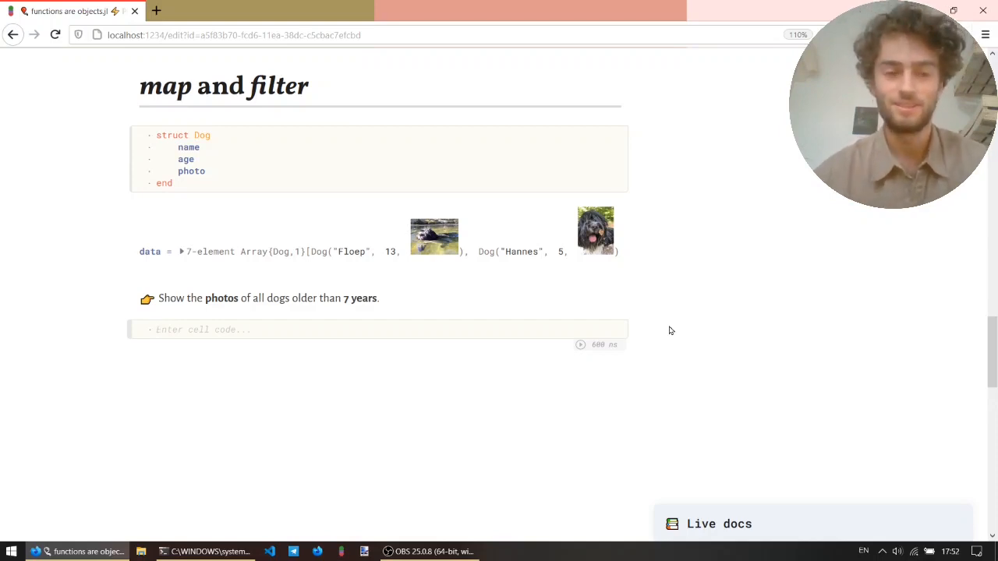
pyautogui.write('filt')
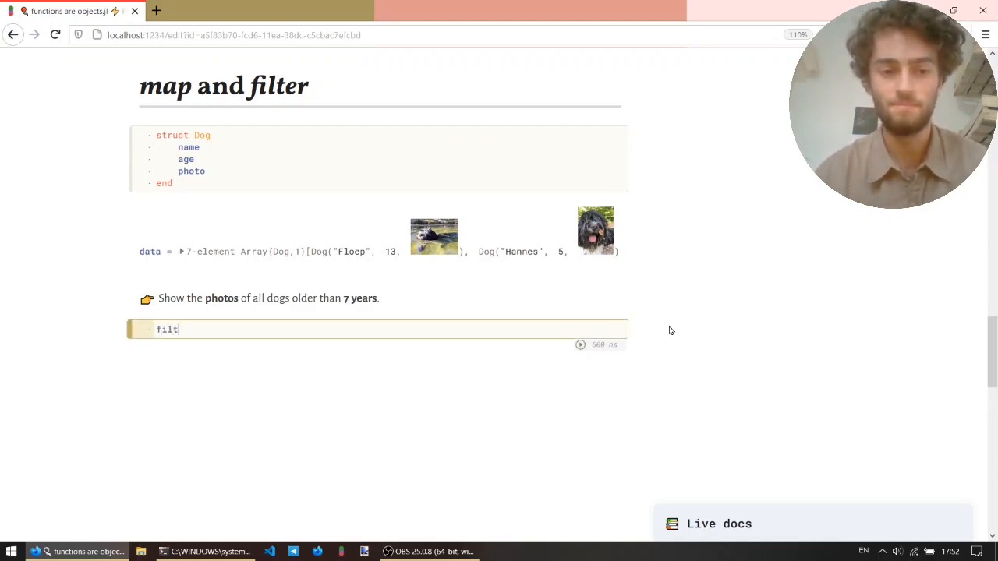
pyautogui.write('er')
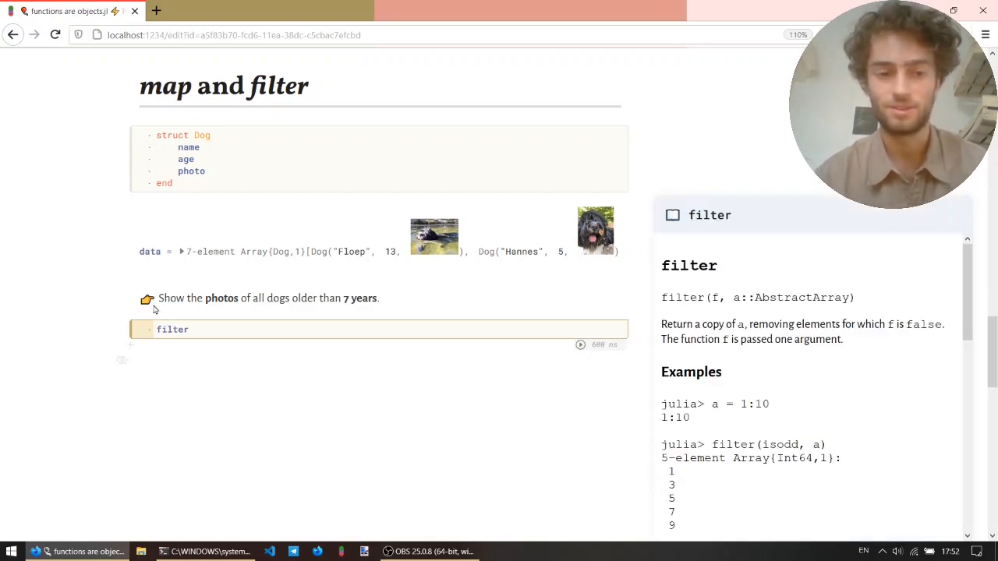
pyautogui.click(190, 331)
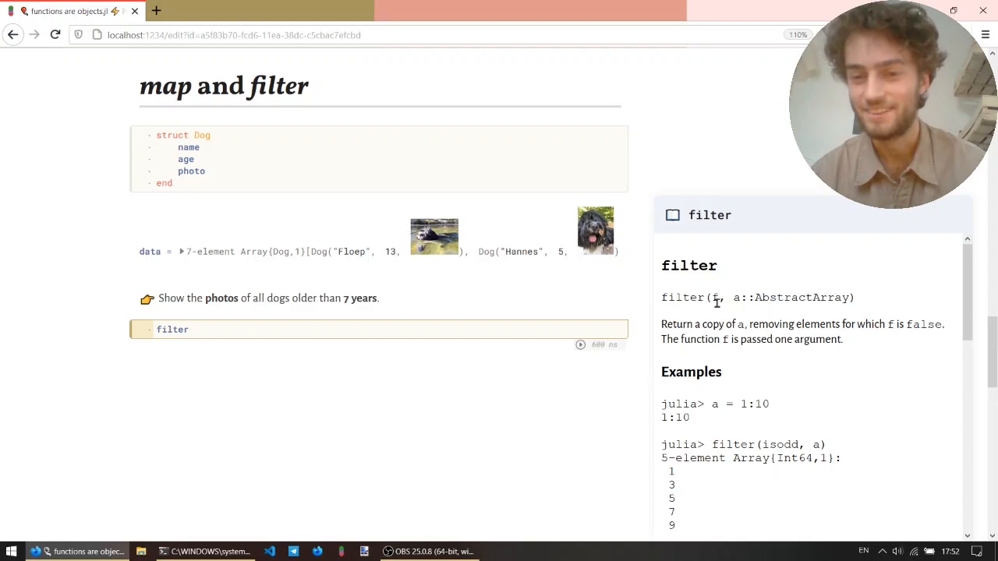
pyautogui.moveTo(669, 327)
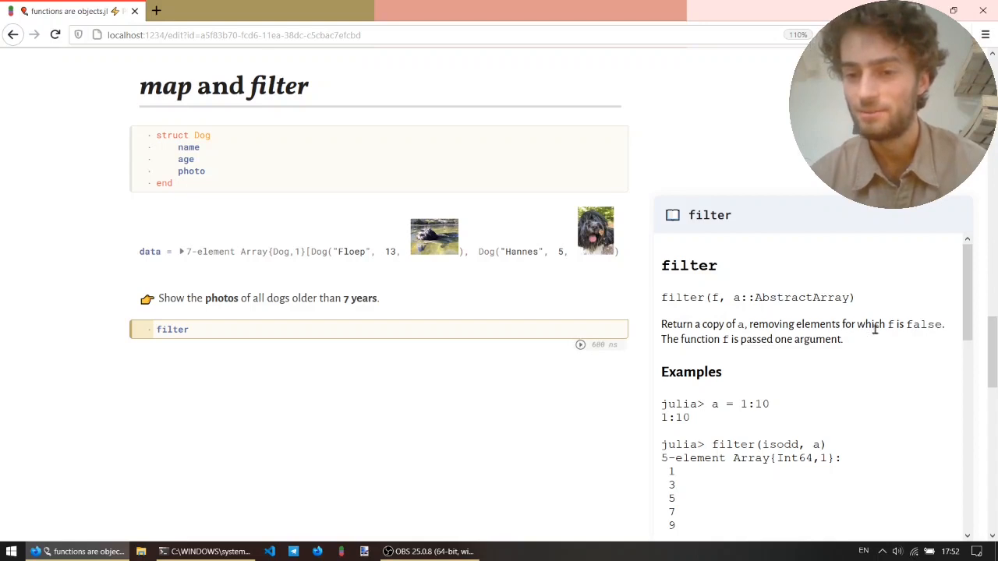
pyautogui.moveTo(758, 228)
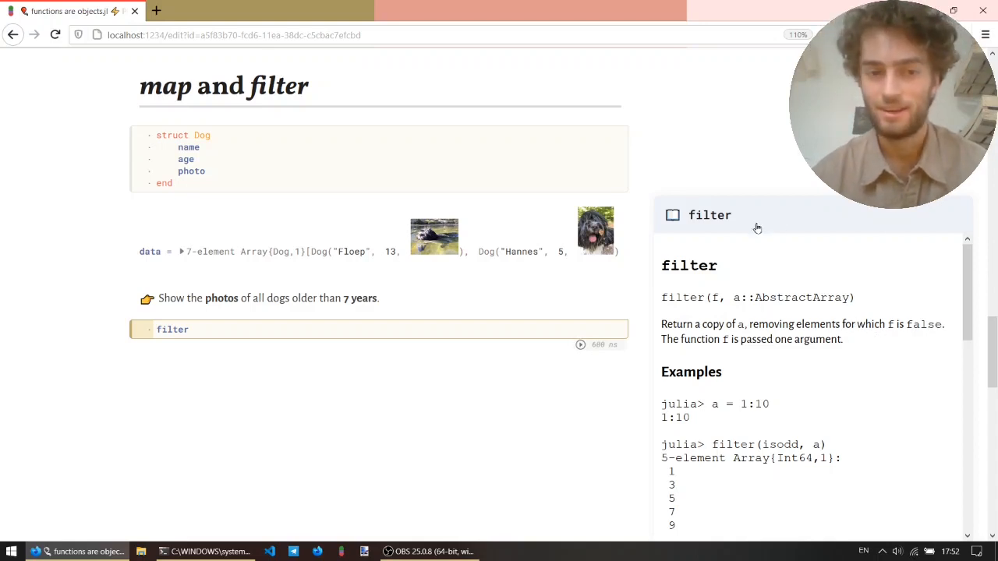
pyautogui.moveTo(742, 223)
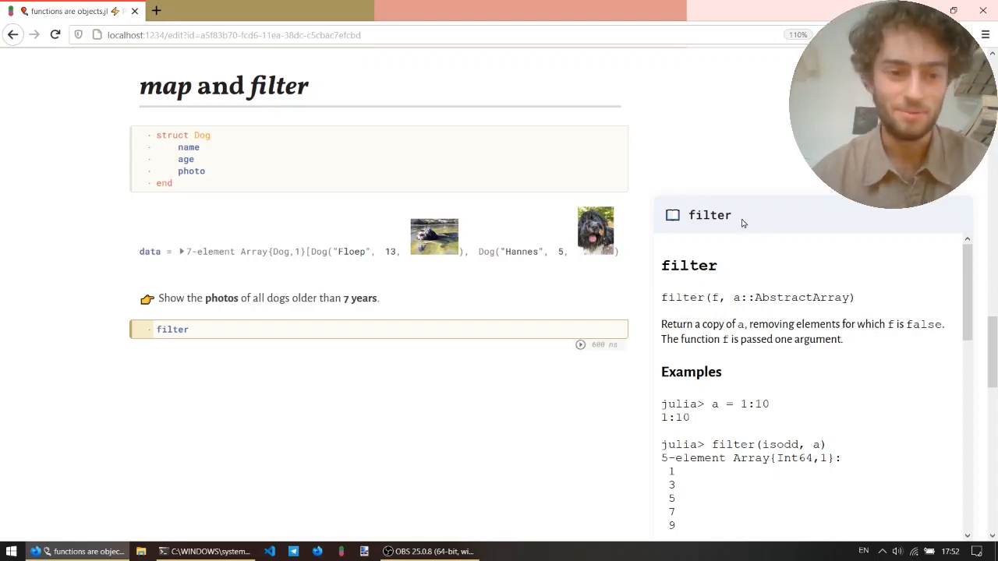
pyautogui.click(181, 329)
pyautogui.write('function')
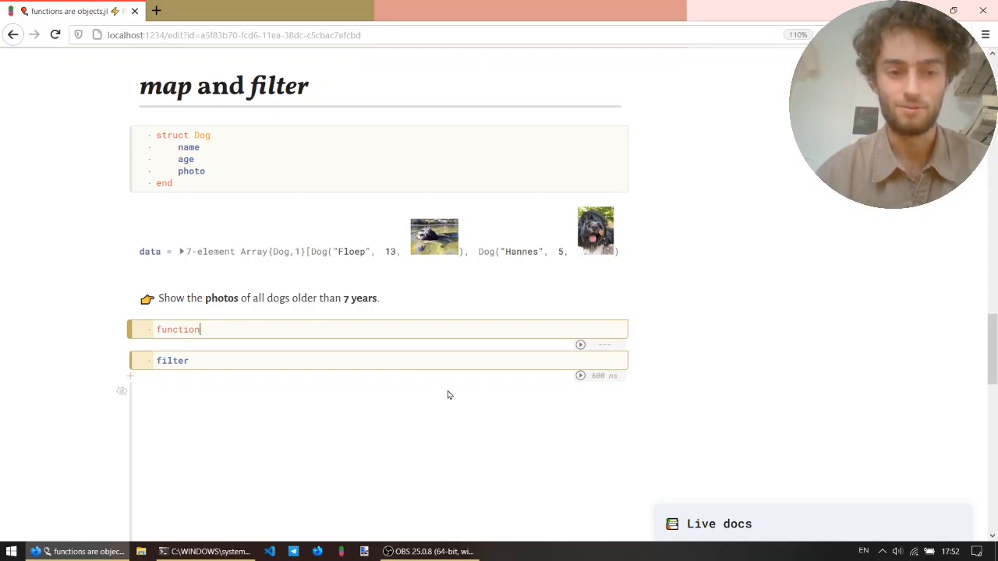
# Define isold(dog) as dog.age > 7 and run filter(isold, data), yielding four dogs.
pyautogui.write('isold(dog)')
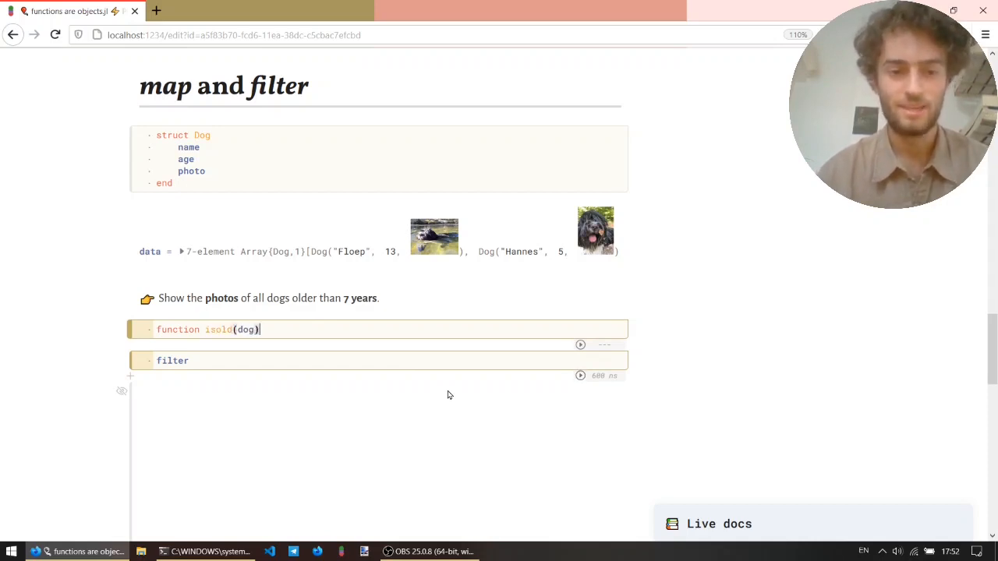
pyautogui.press('Enter')
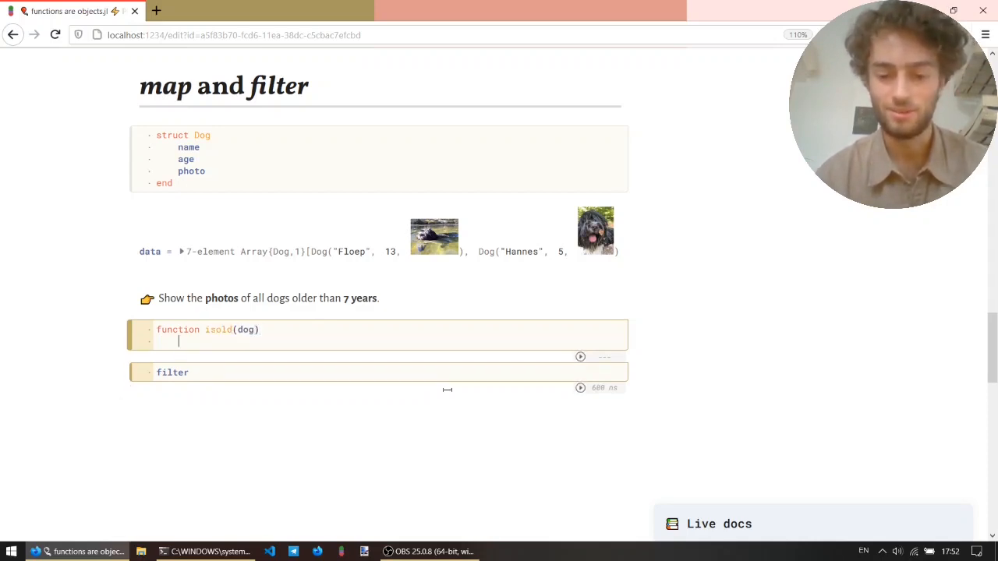
pyautogui.write('dog.ag')
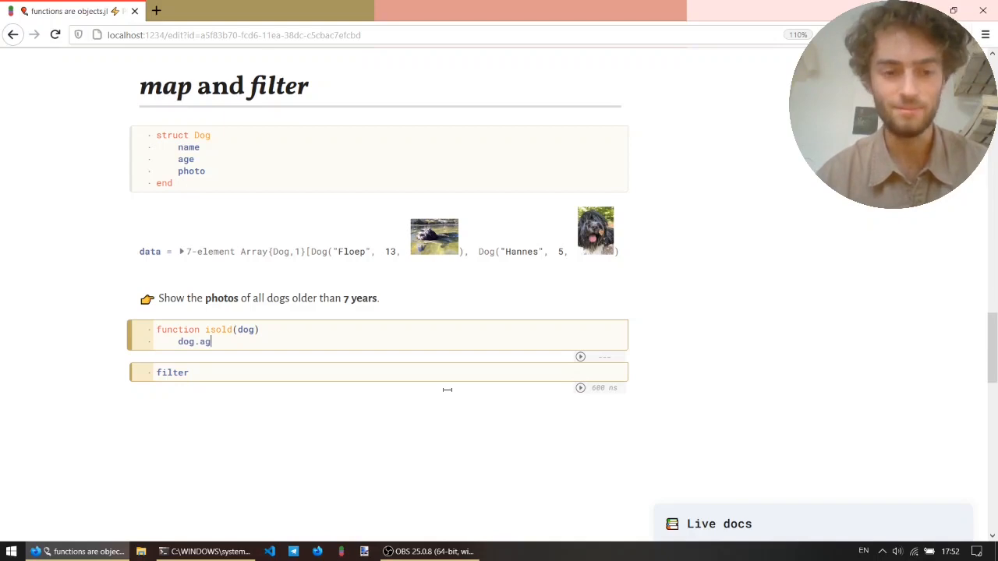
pyautogui.write('e > 7')
pyautogui.click(379, 373)
pyautogui.write('(')
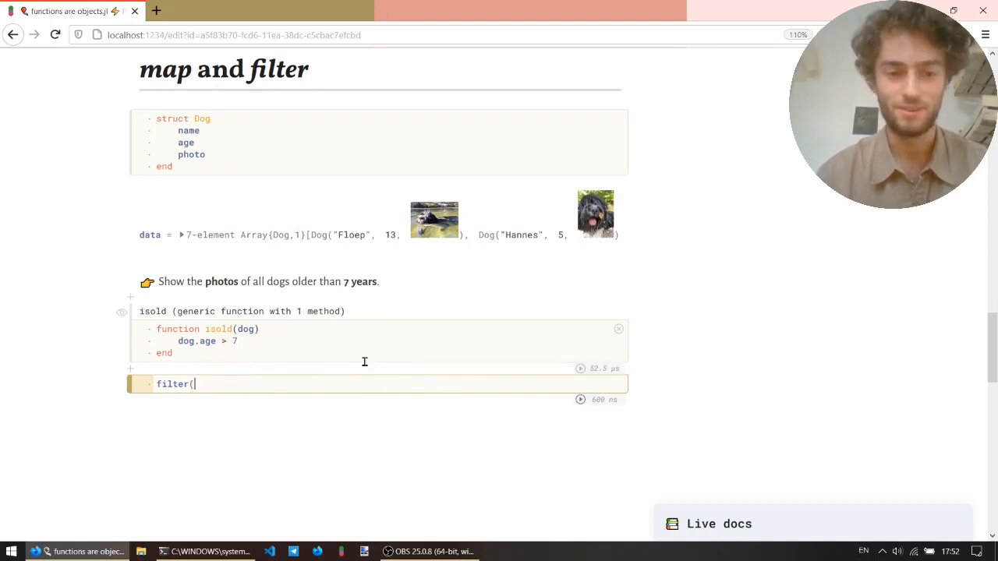
pyautogui.write('isold, d')
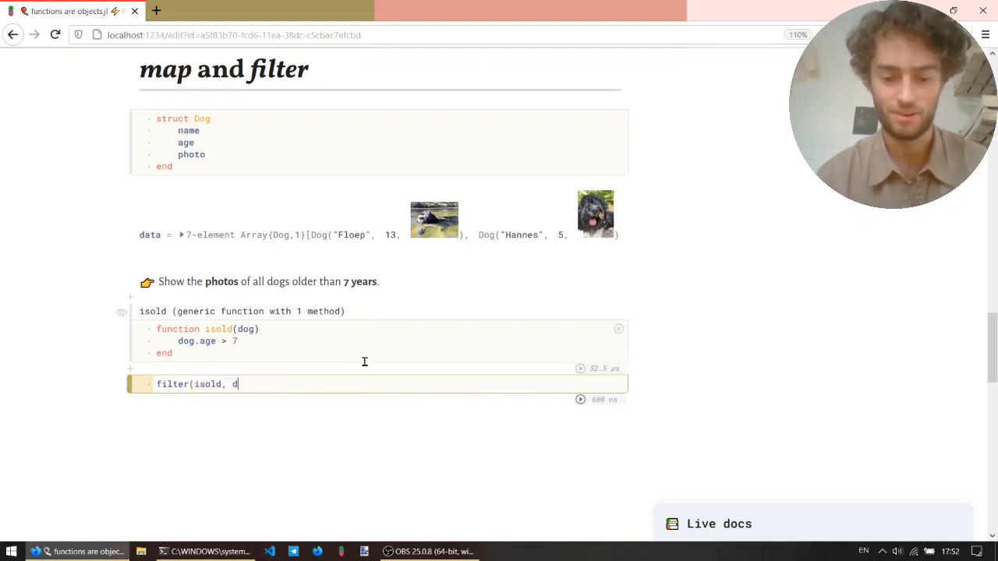
pyautogui.write('ata)')
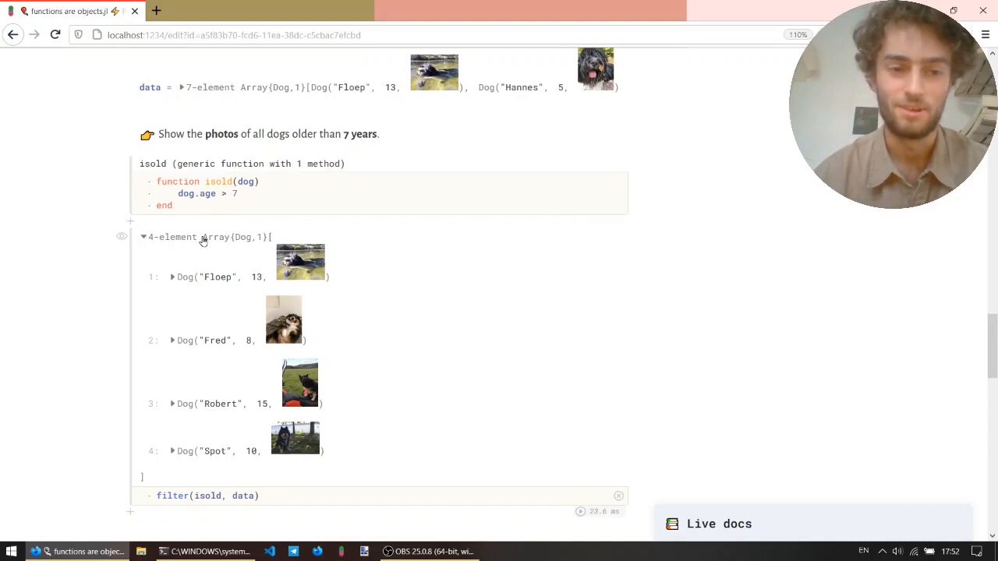
pyautogui.click(143, 237)
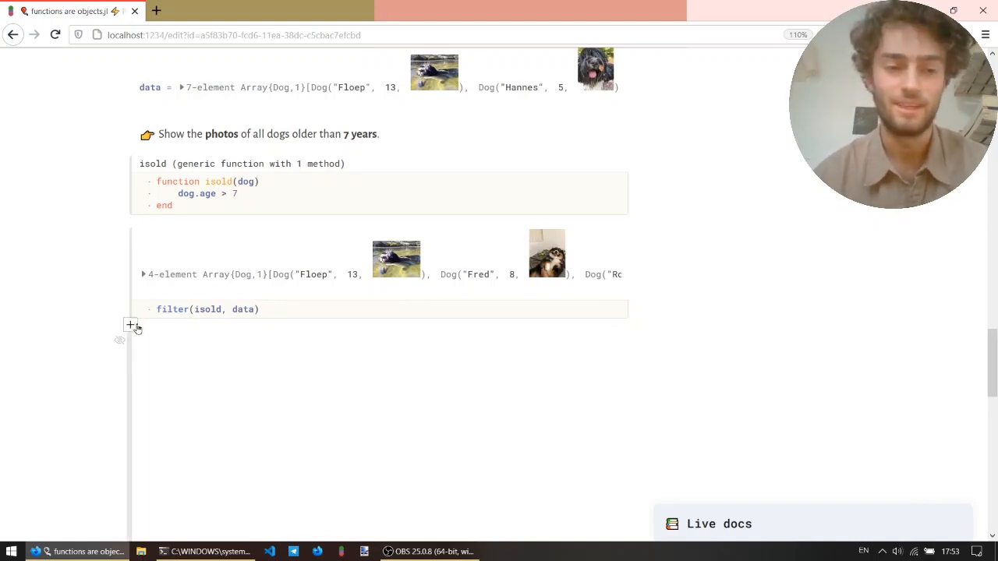
# Add a cell running filter(dog -> dog.age > 7, data) for the same four dogs.
pyautogui.click(129, 324)
pyautogui.write('filter(, data')
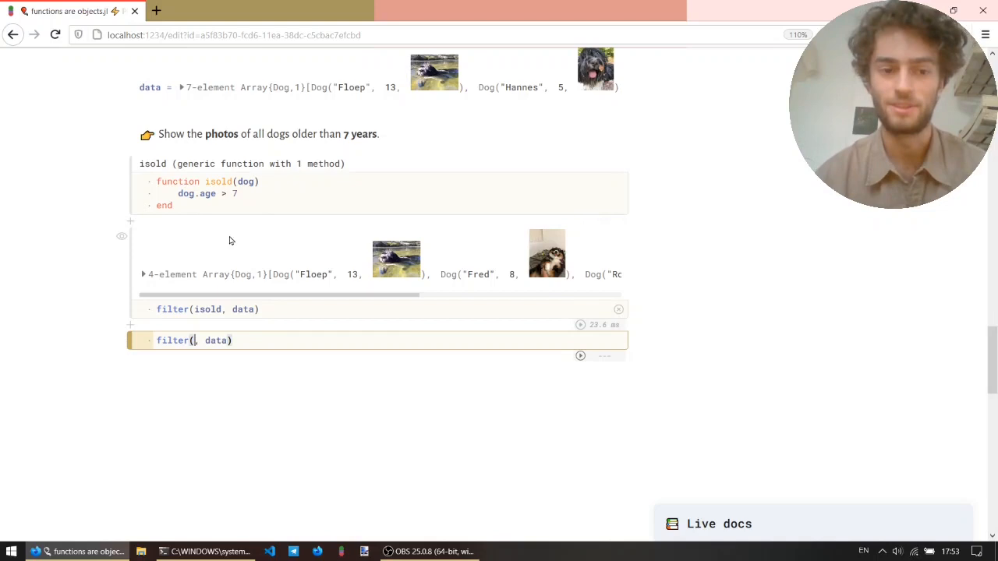
pyautogui.write('dog ->')
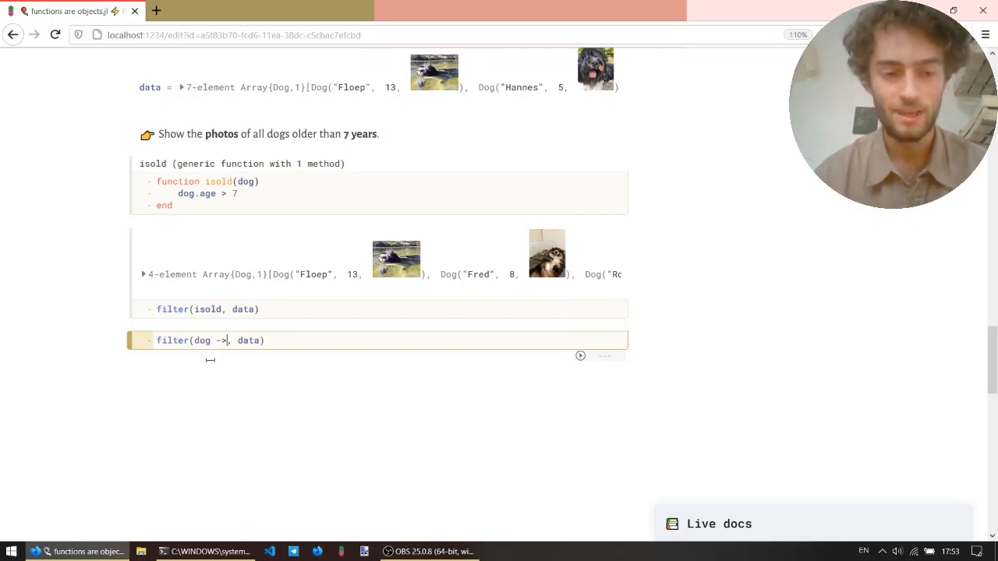
pyautogui.write('dog.')
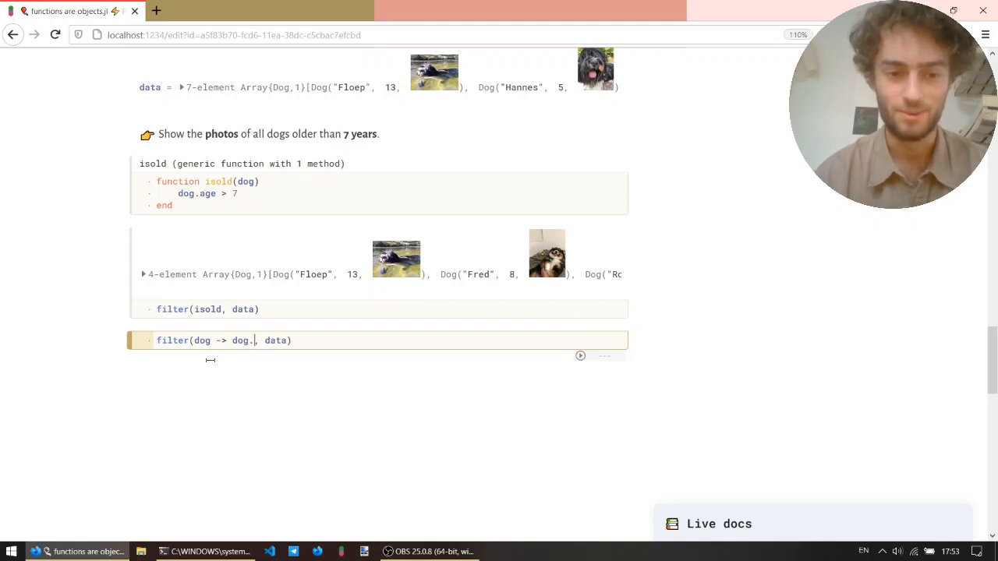
pyautogui.write('age > 7')
pyautogui.write('filter(data')
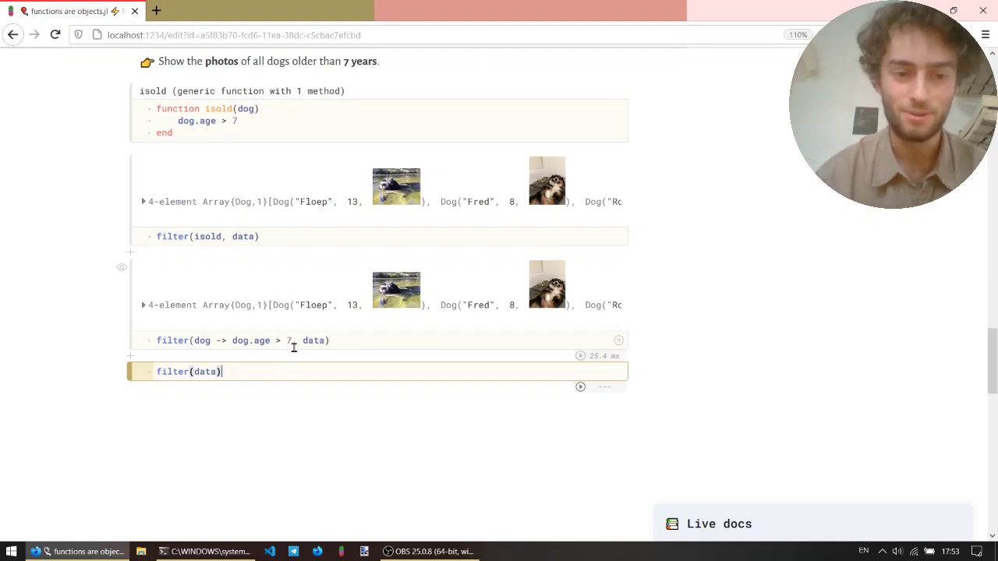
# Write the do-block filter 'filter(data) do dog / dog.age > 7 / end' returning the four older dogs.
pyautogui.write('do dog')
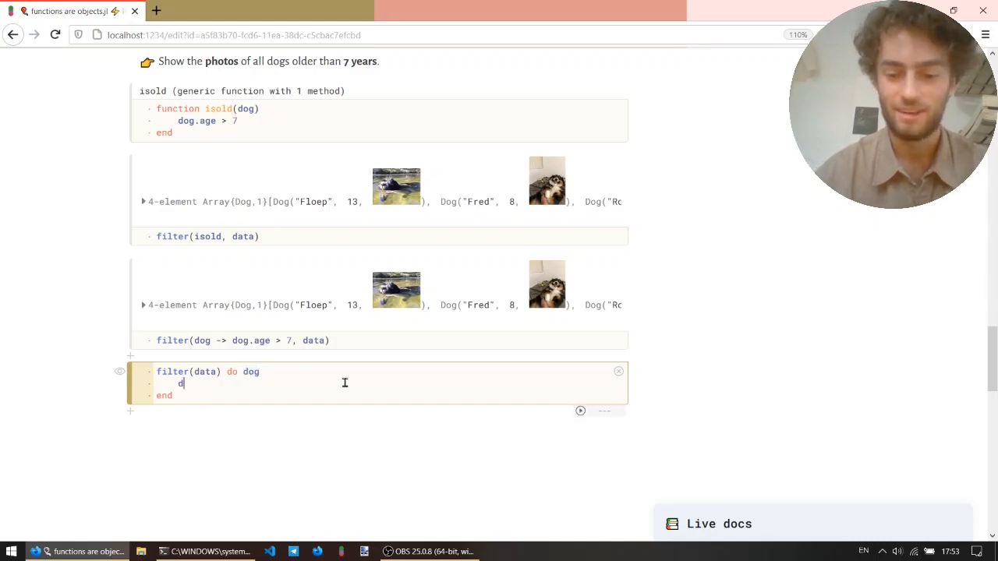
pyautogui.write('og.age > 7')
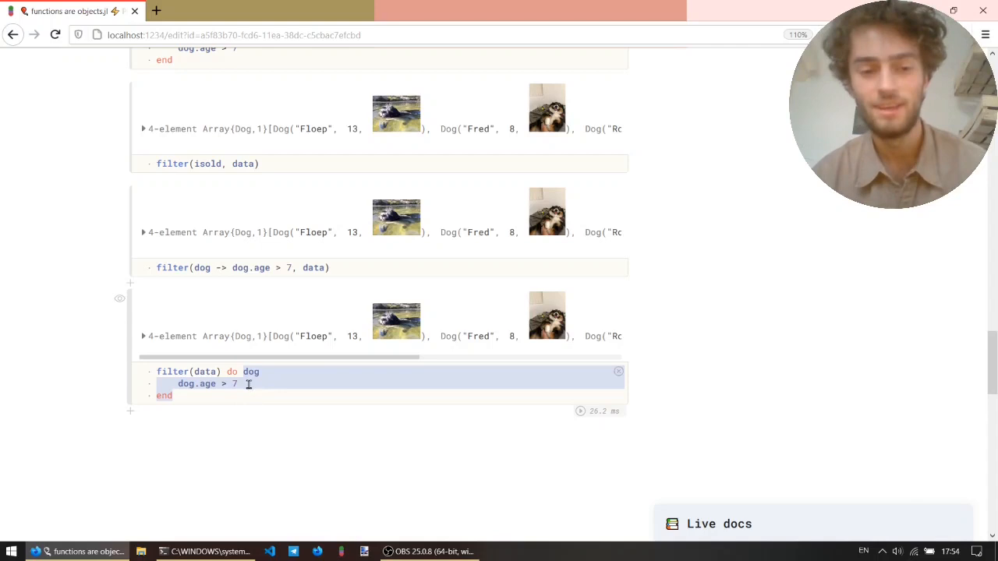
pyautogui.moveTo(194, 371)
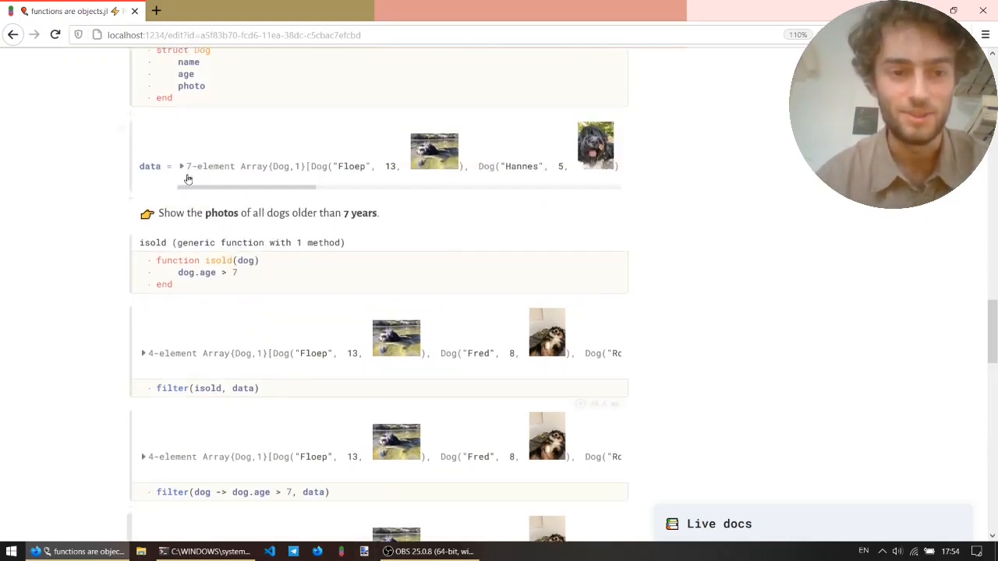
# Assign the do-block filter result to special_dogs, a 4-element array of older dogs.
pyautogui.scroll(-3)
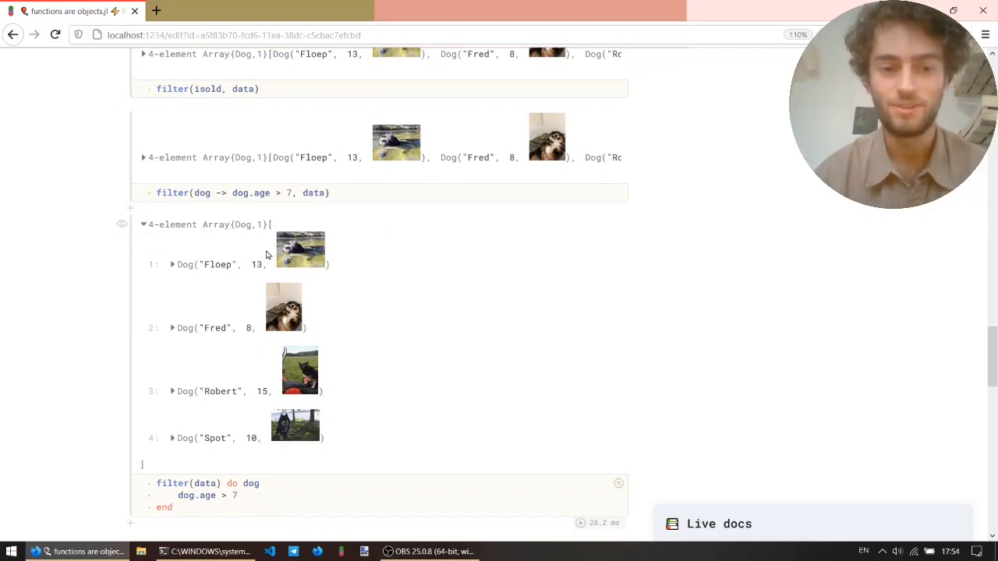
pyautogui.scroll(-3)
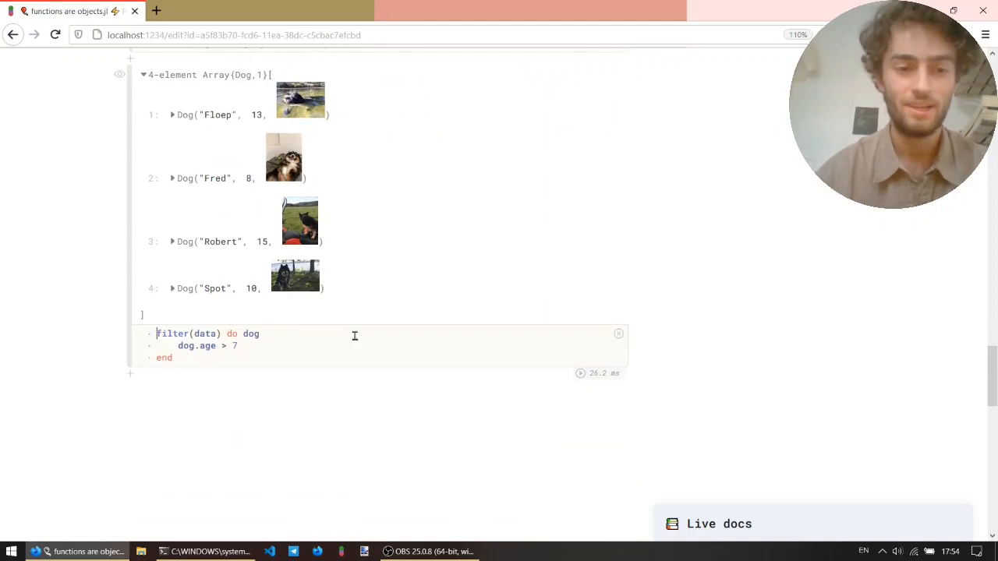
pyautogui.write('special_dogs =')
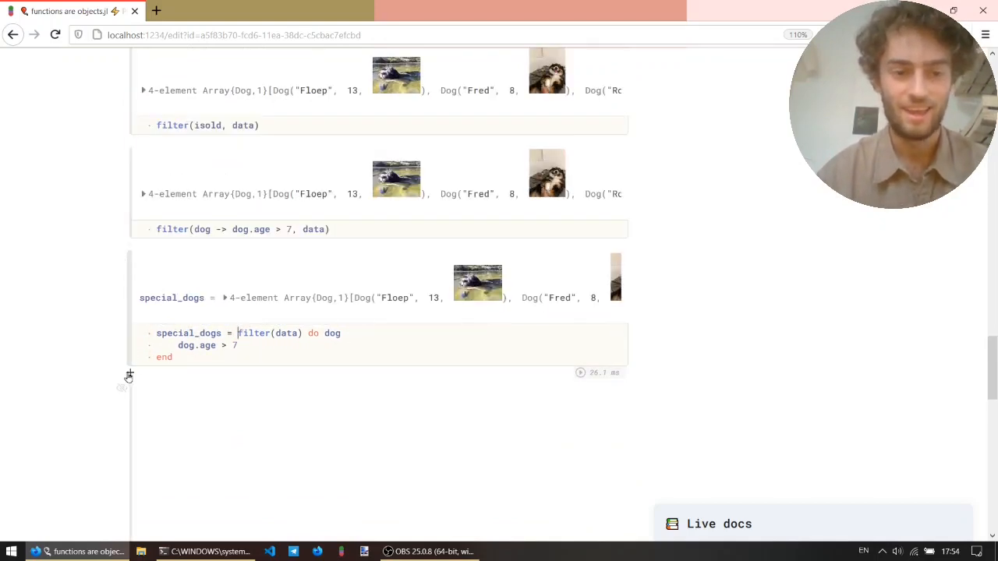
# Write 'map(special_dogs) do dog / dog.photo / end' and view the four older dogs' photos.
pyautogui.write('map(')
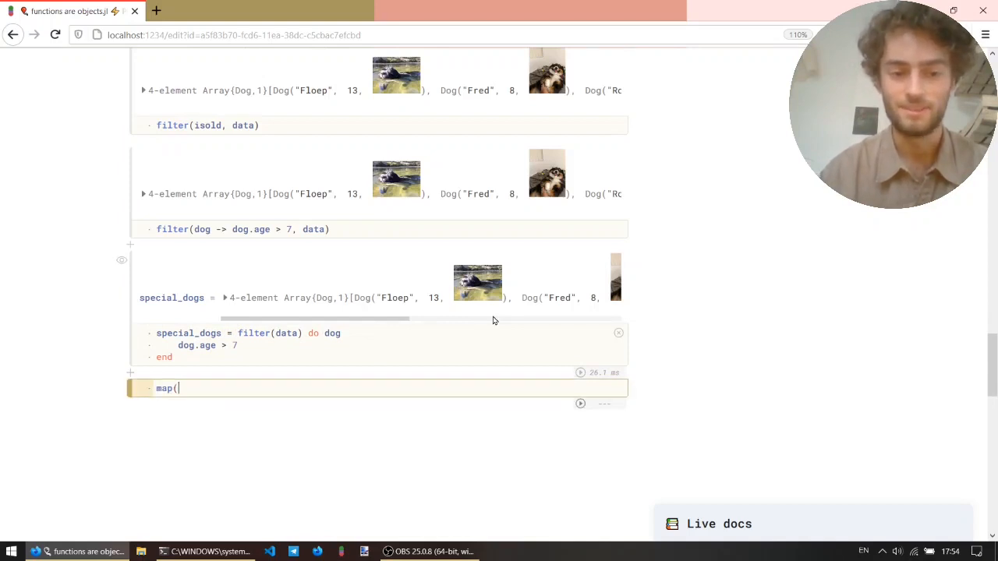
pyautogui.write(')')
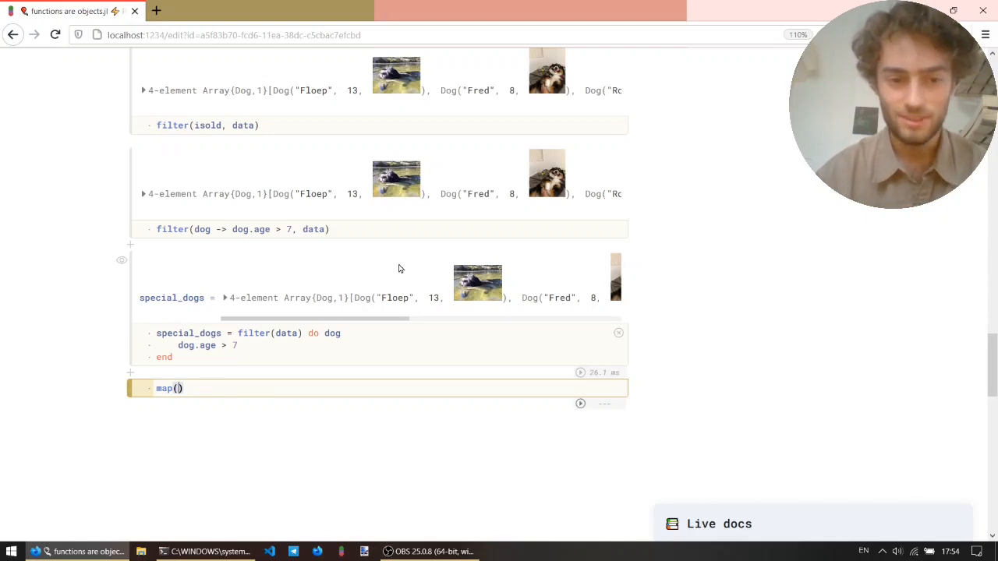
pyautogui.write('special')
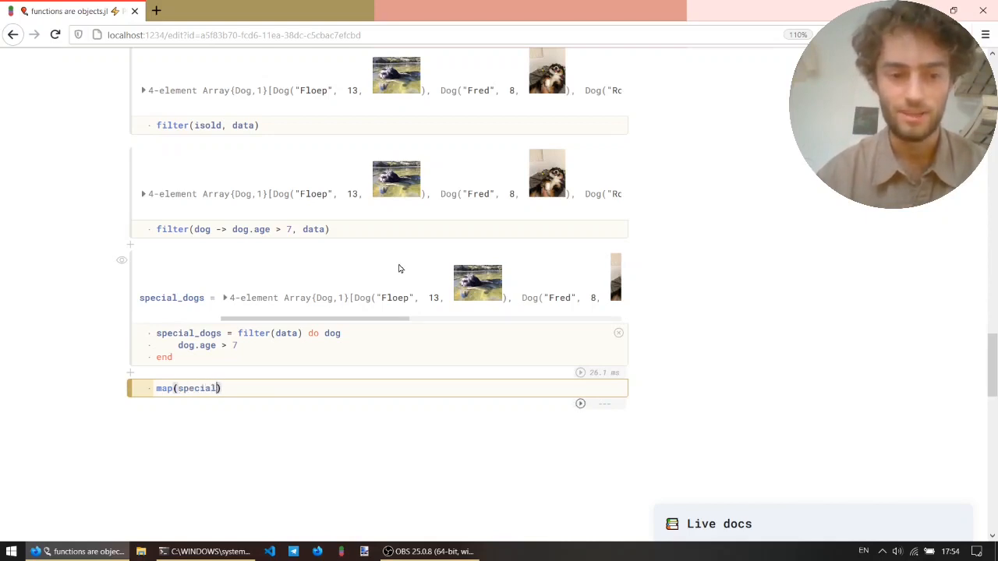
pyautogui.write('_data')
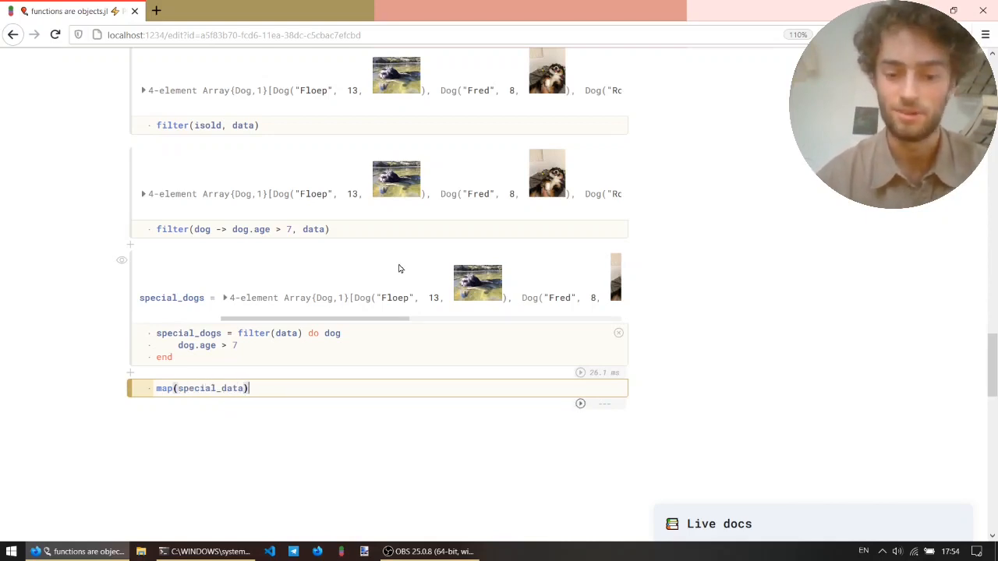
pyautogui.write('do')
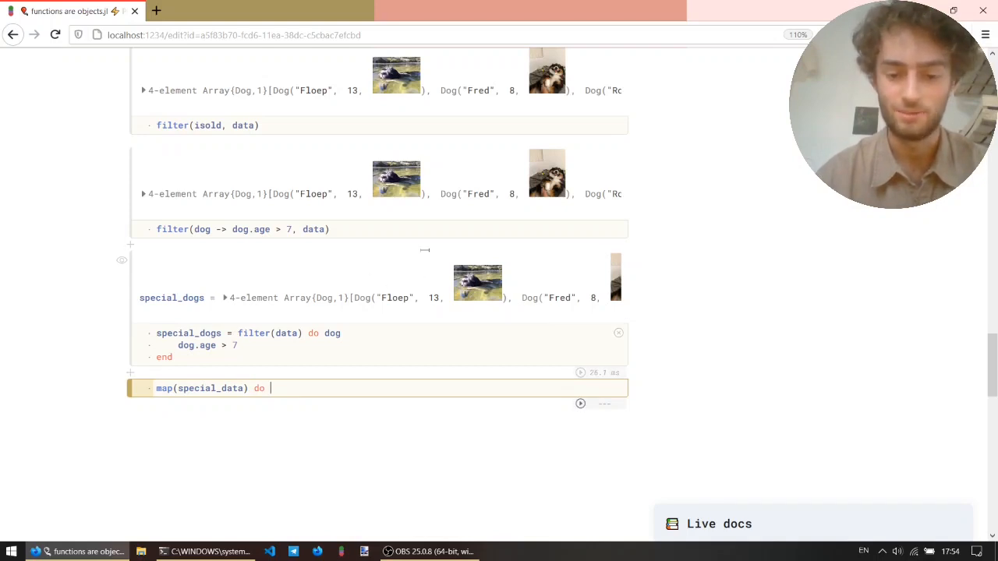
pyautogui.write('dog')
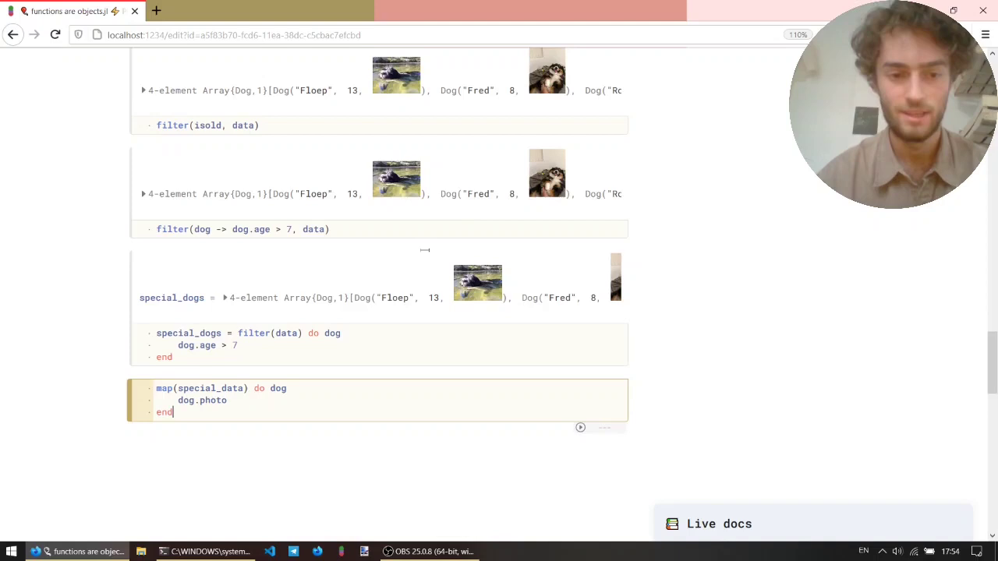
pyautogui.click(580, 427)
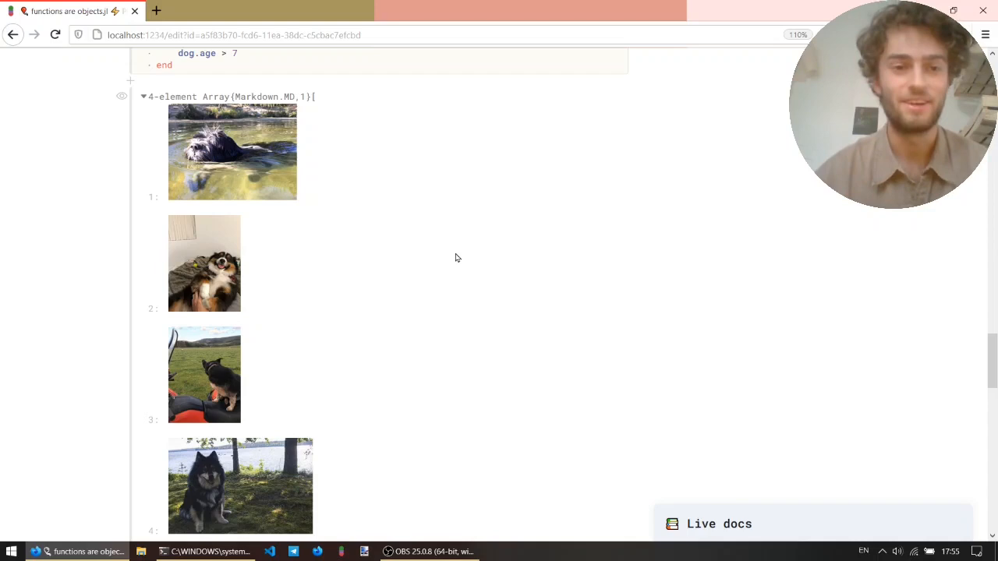
pyautogui.scroll(-3)
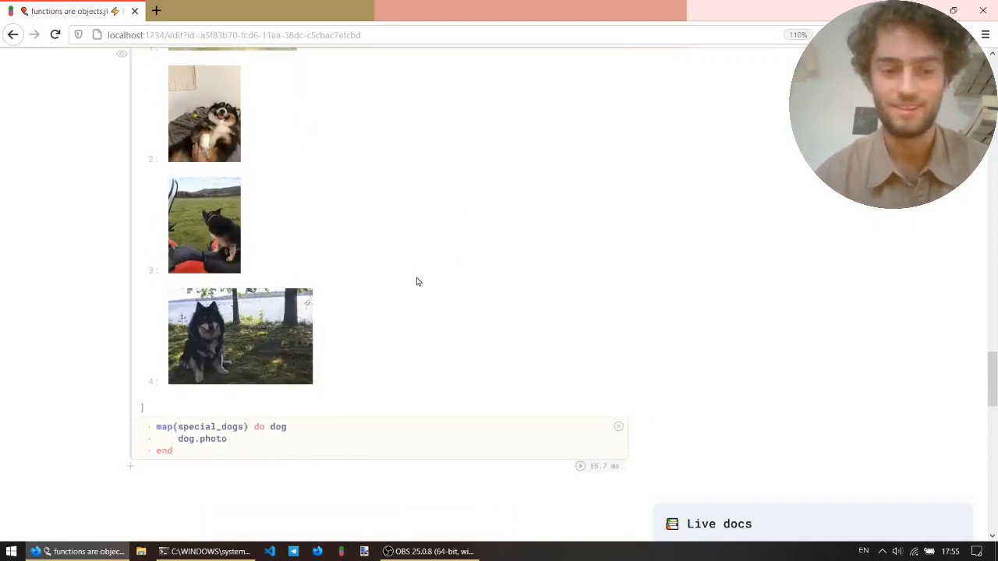